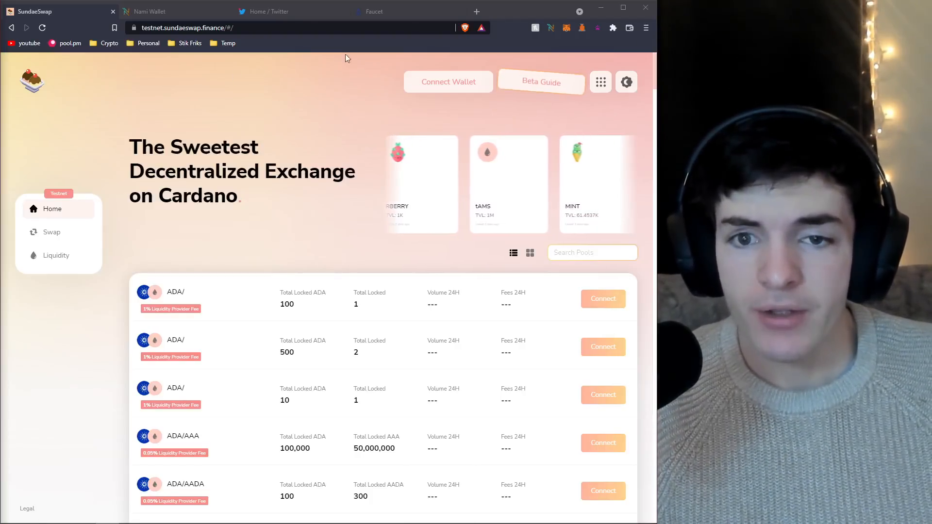
Bring up the Welcome To The Public Testnet Beta guide with the Nami download step checked.
click(539, 81)
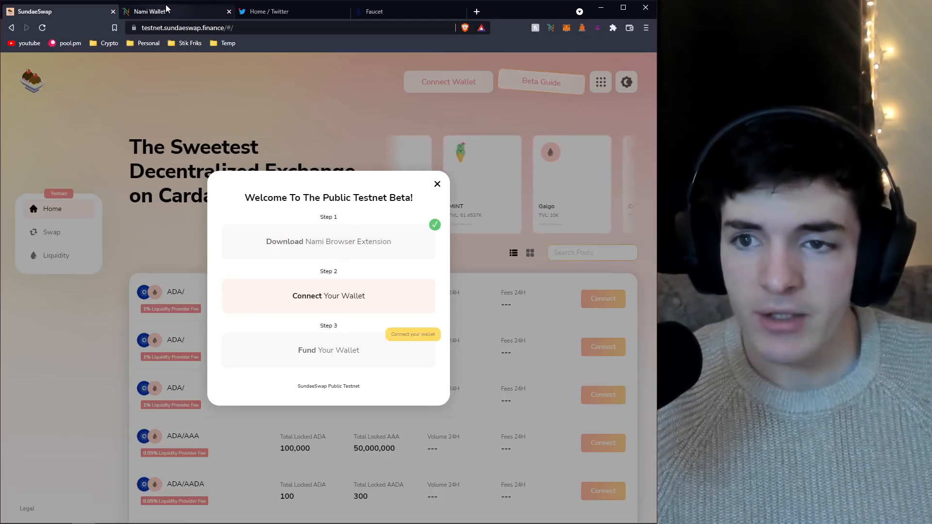
Switch to the namiwallet.io tab listing Chrome, Brave and Edge support.
click(173, 11)
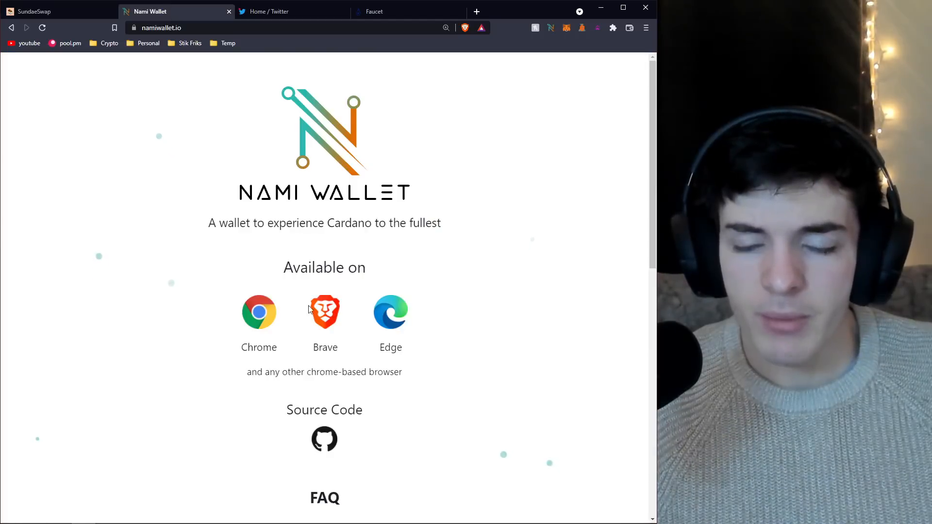
mouse_move(35, 11)
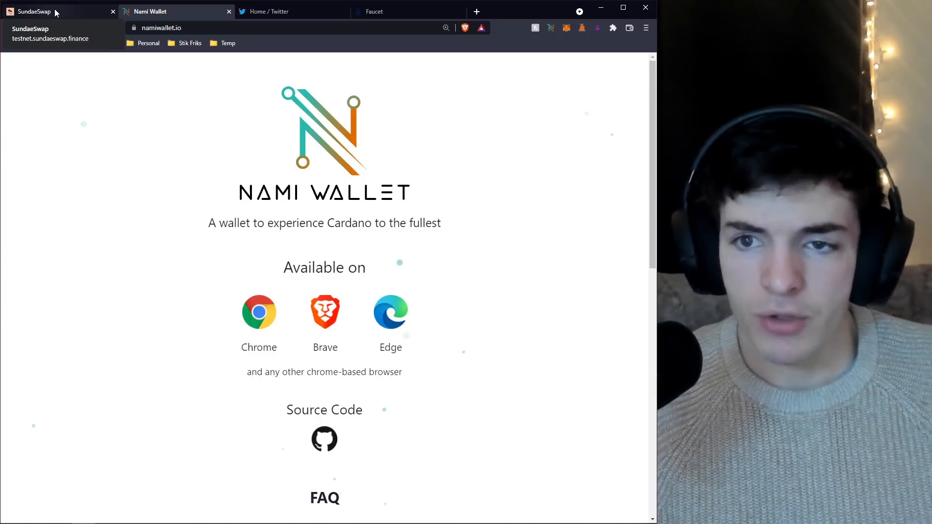
Switch the Nami wallet network from Mainnet to Testnet via avatar > Settings > Network, then return to SundaeSwap.
click(32, 11)
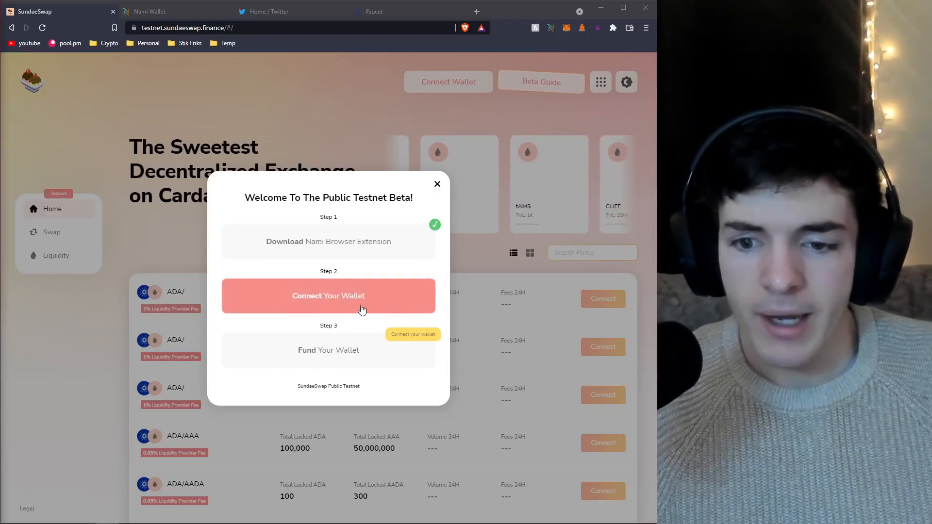
mouse_move(552, 28)
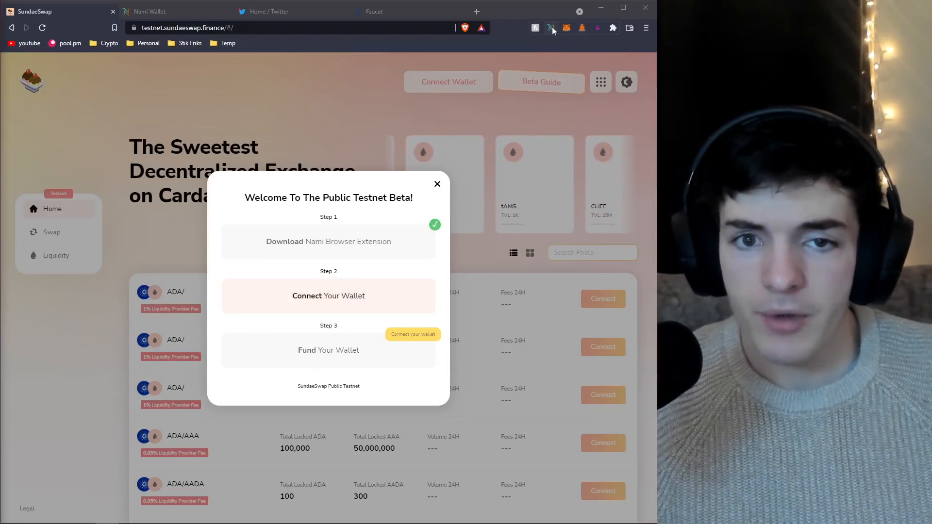
click(550, 28)
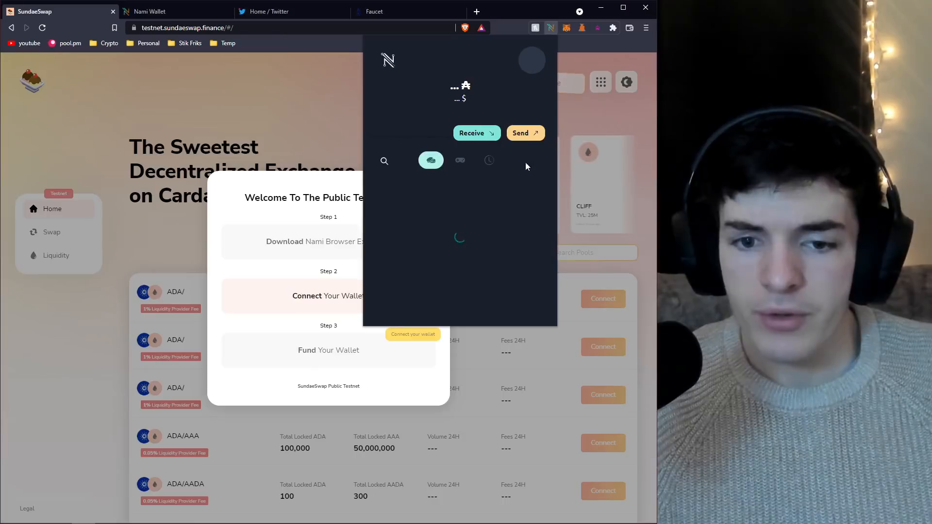
click(531, 59)
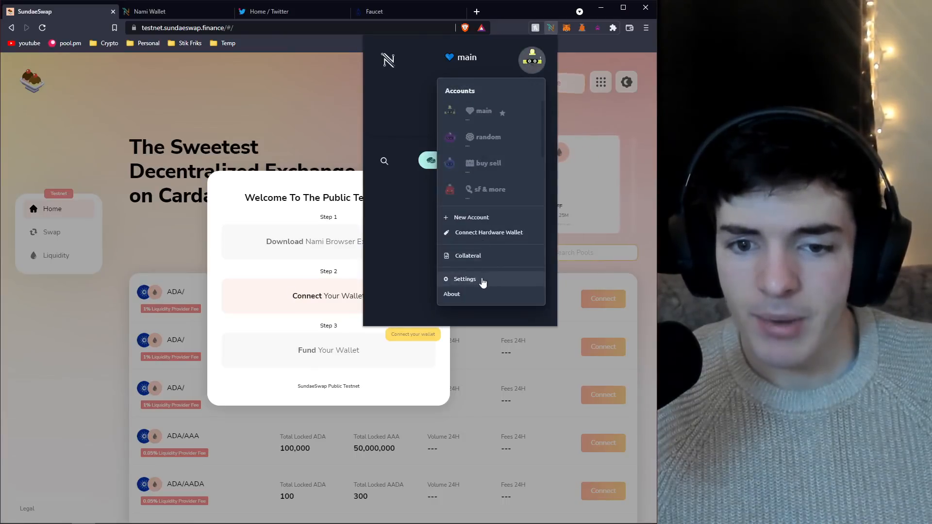
click(463, 279)
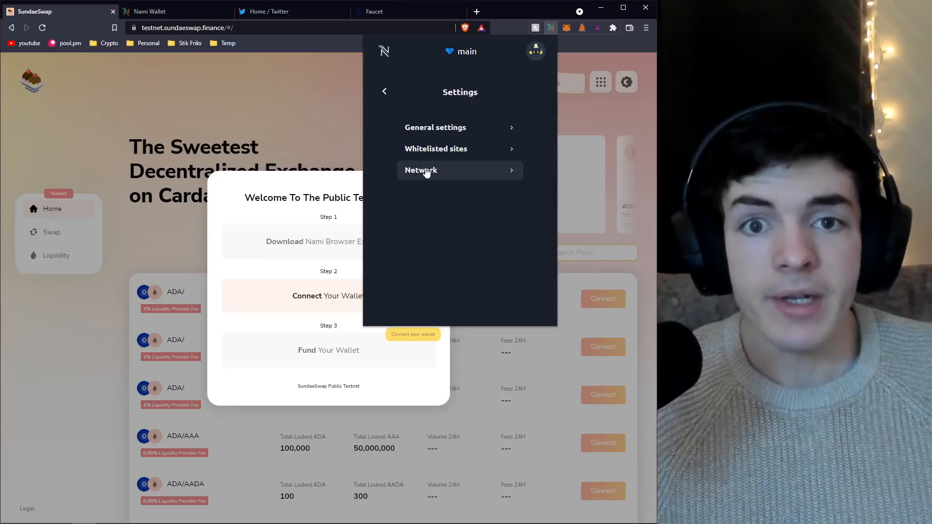
click(421, 170)
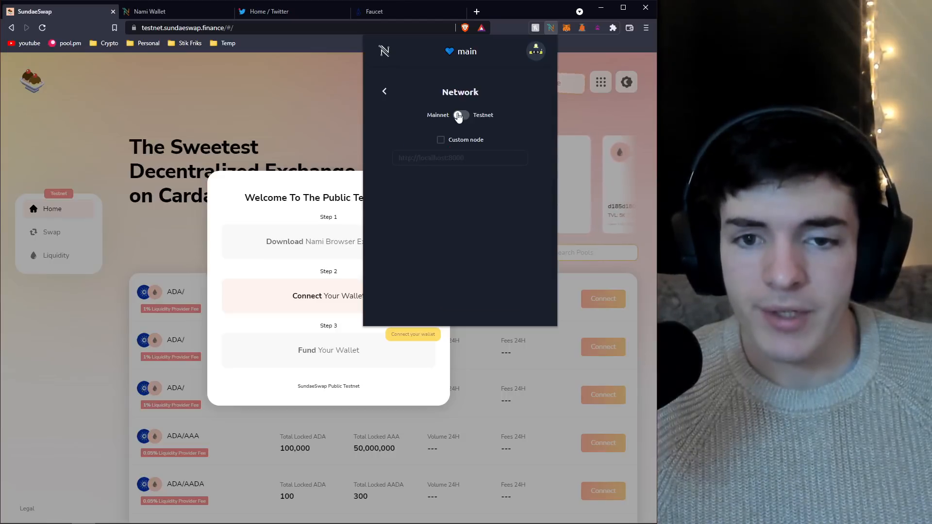
click(460, 114)
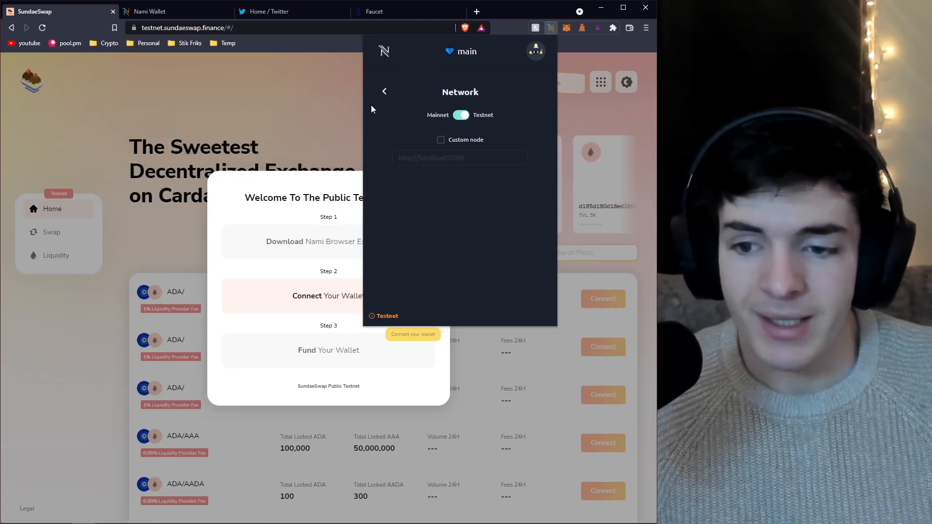
mouse_move(357, 101)
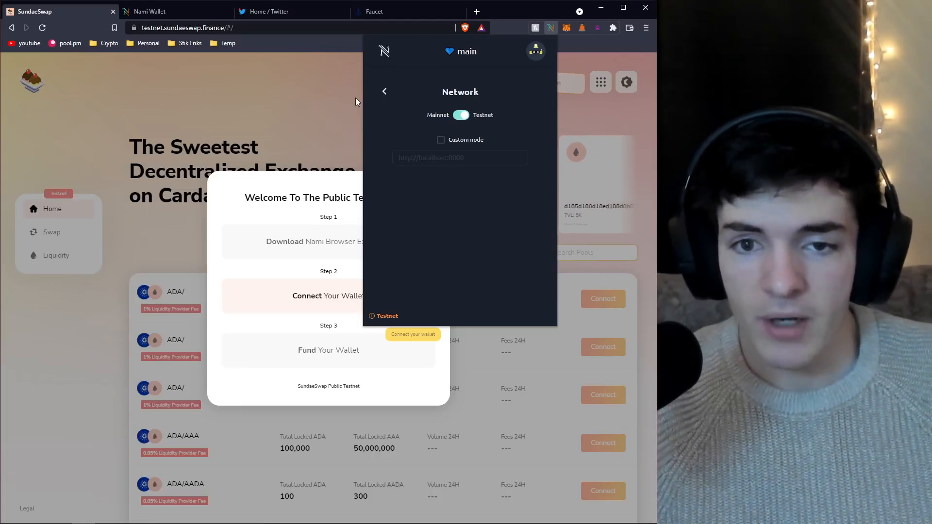
click(384, 91)
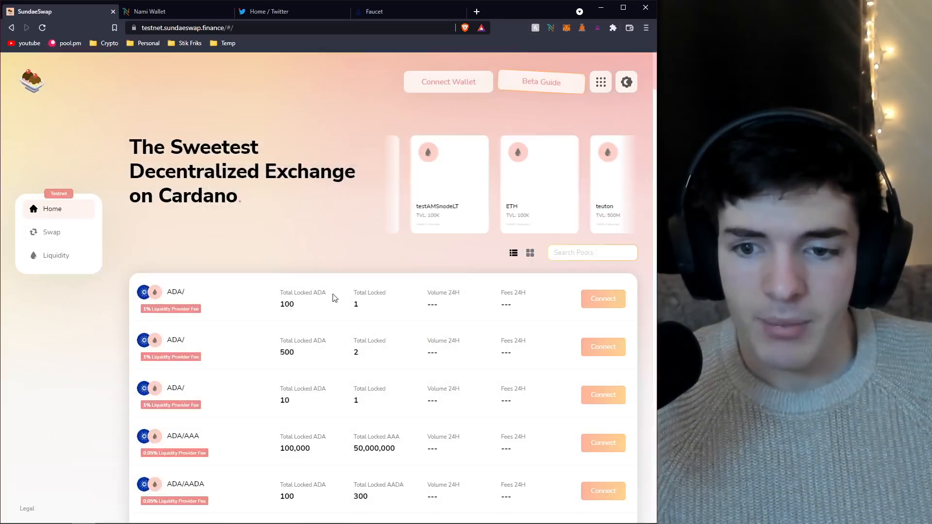
Connect the Nami wallet from the Beta Guide so its testnet address shows and the connect step is checked.
click(540, 81)
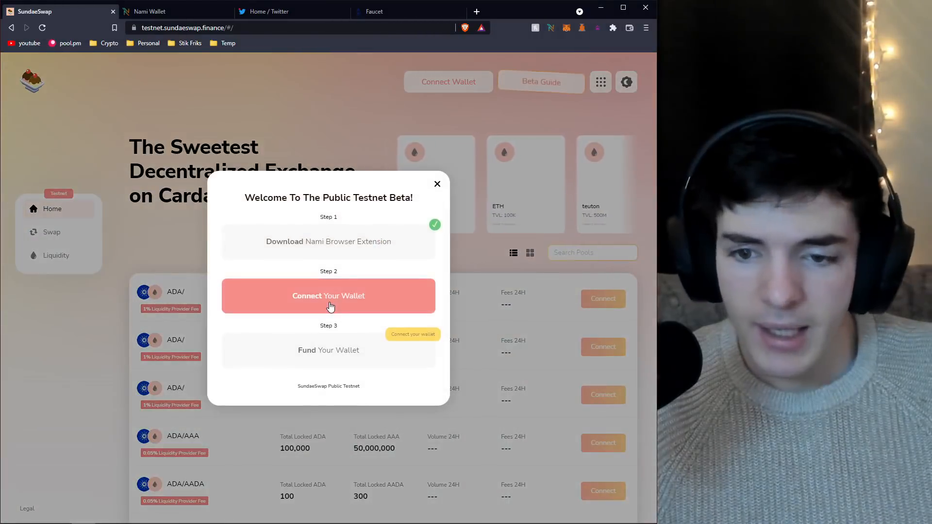
click(328, 295)
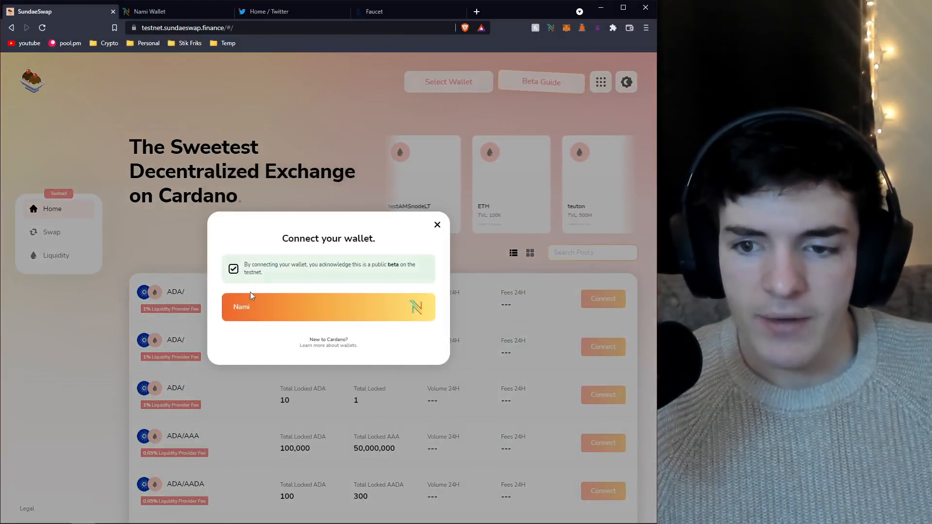
click(328, 306)
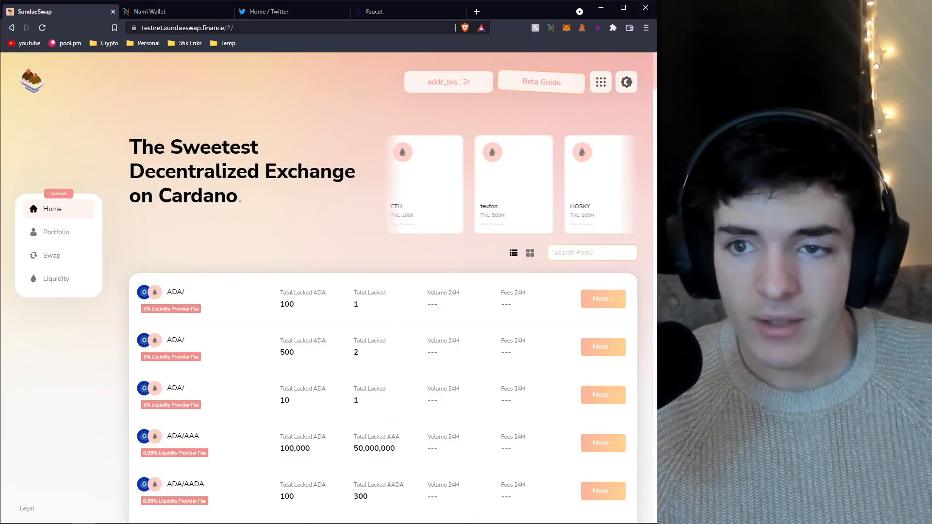
click(448, 81)
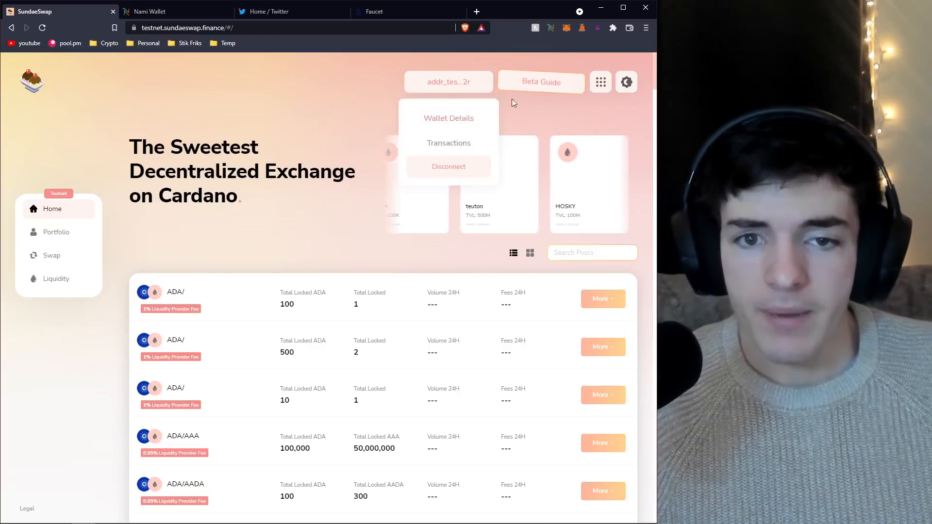
click(540, 82)
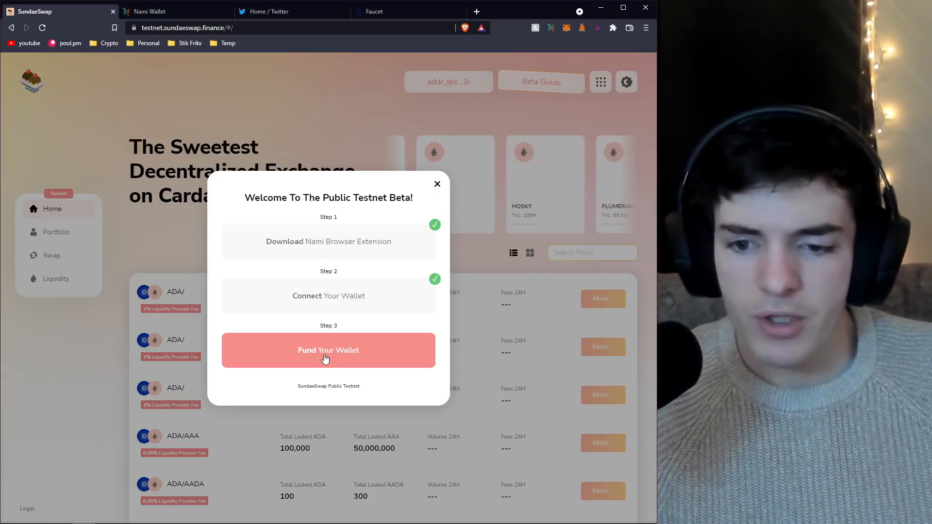
Request test assets (1,000 tADA, 5,000 MINT) from the Icecream Faucet after acknowledging they are not real.
click(328, 350)
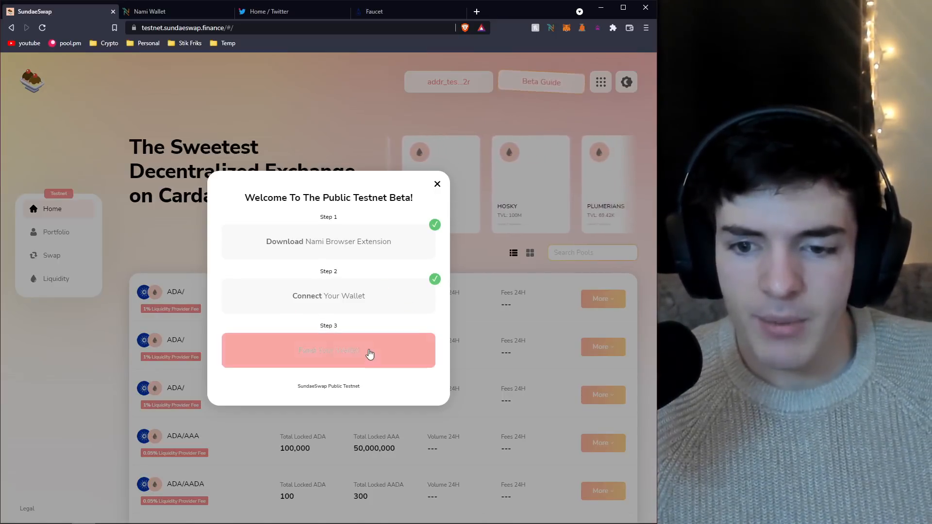
click(328, 350)
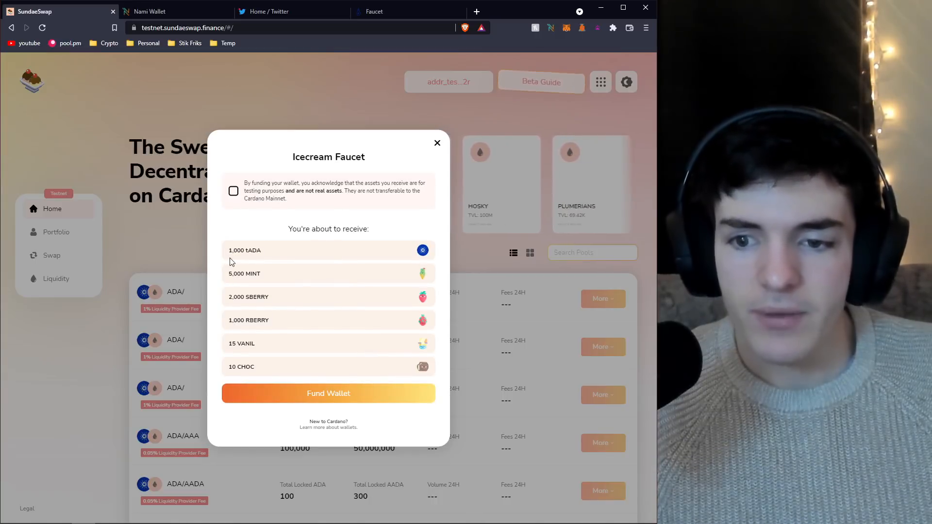
mouse_move(275, 277)
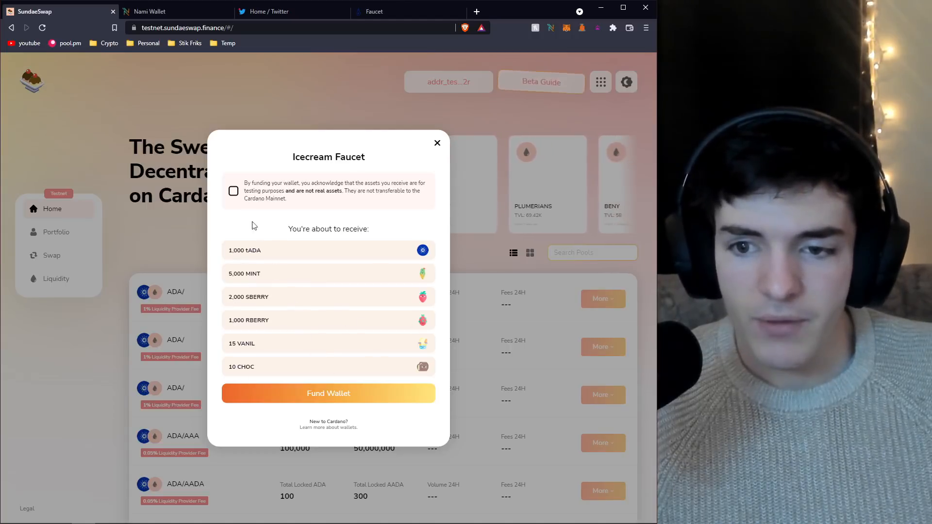
click(233, 191)
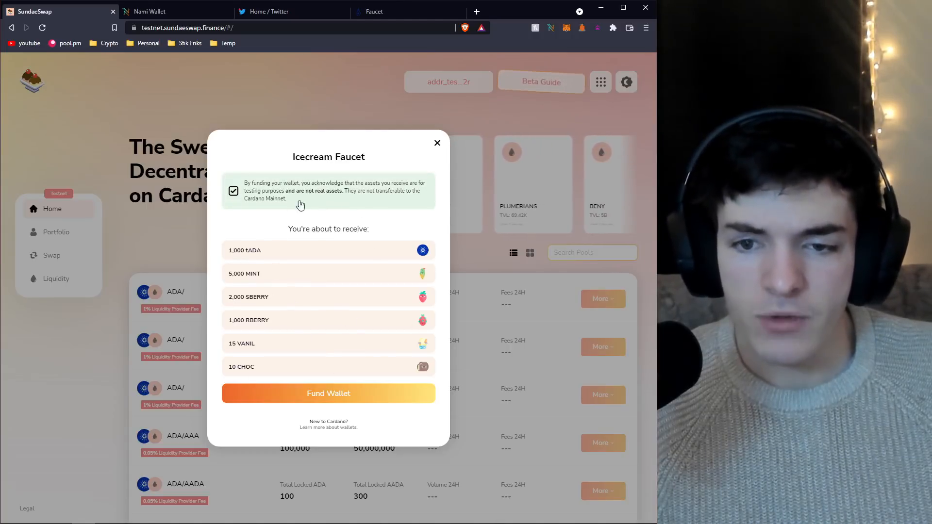
click(328, 392)
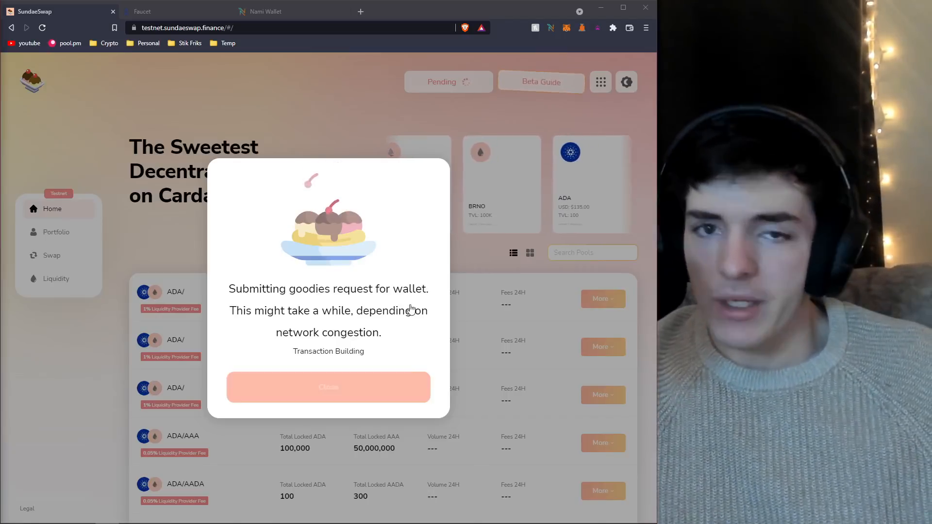
Request tADA on the Cardano Testnets Faucet, passing the captcha, and get the too-many-requests refusal.
click(141, 11)
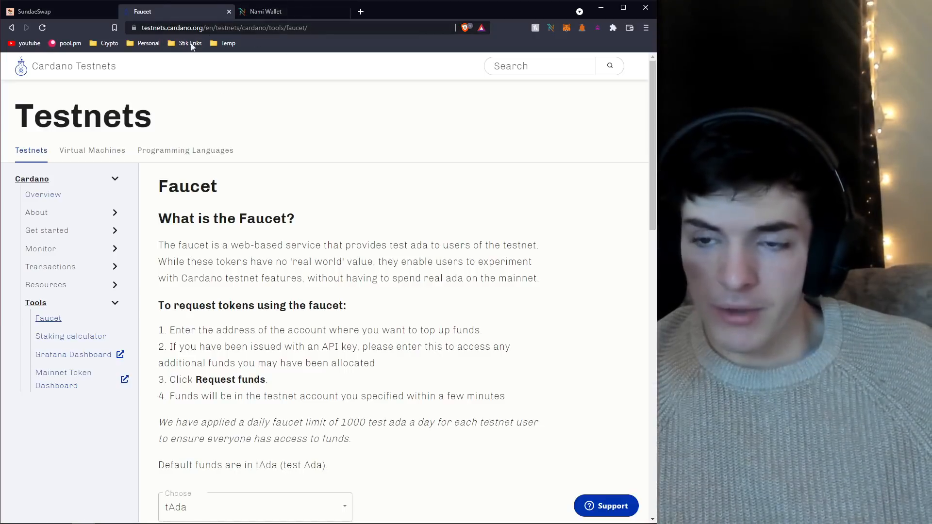
mouse_move(321, 142)
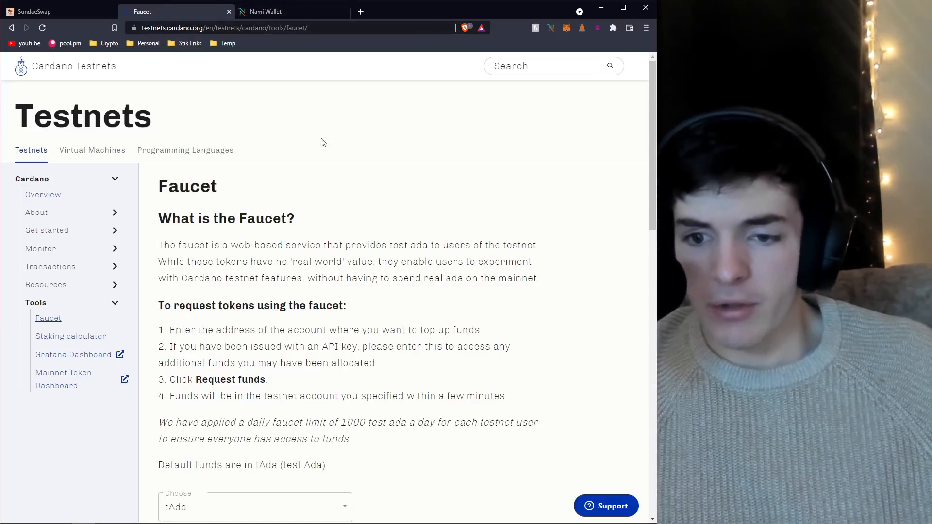
scroll(down, 3)
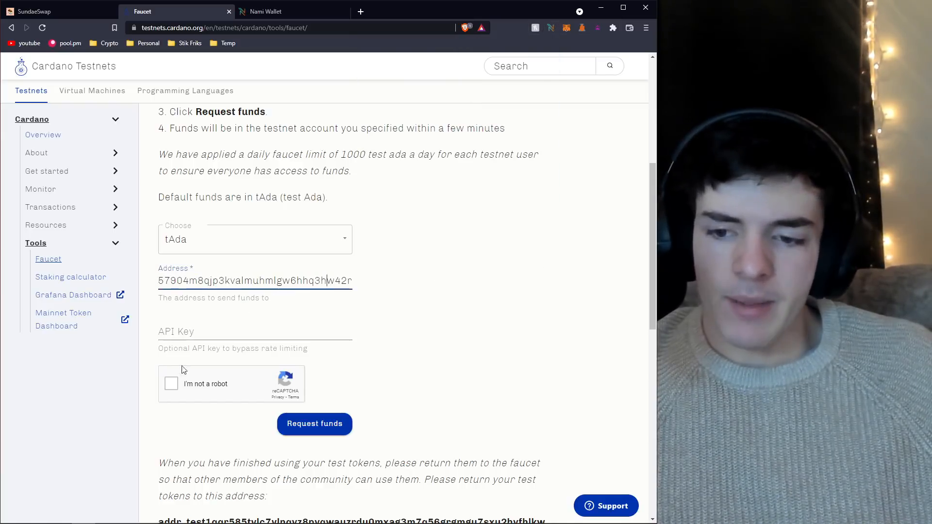
click(171, 384)
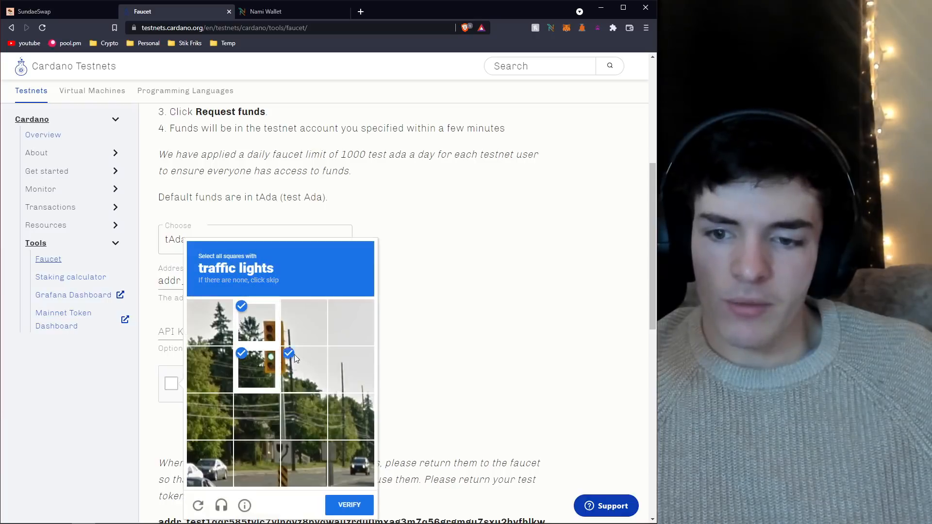
click(349, 504)
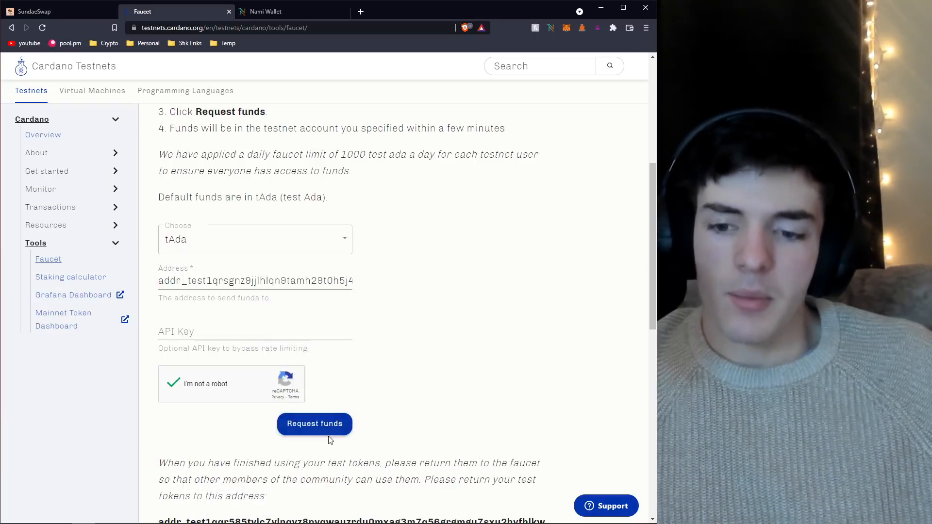
click(314, 424)
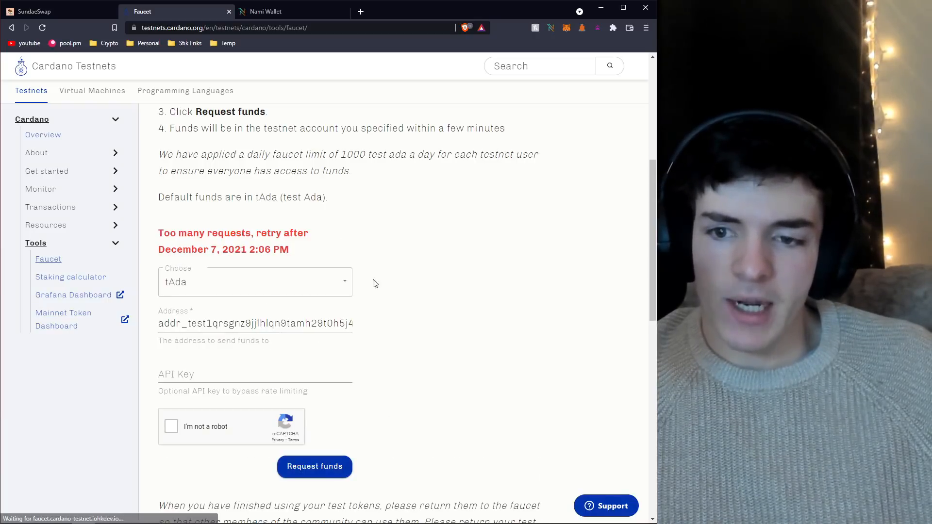
double_click(170, 249)
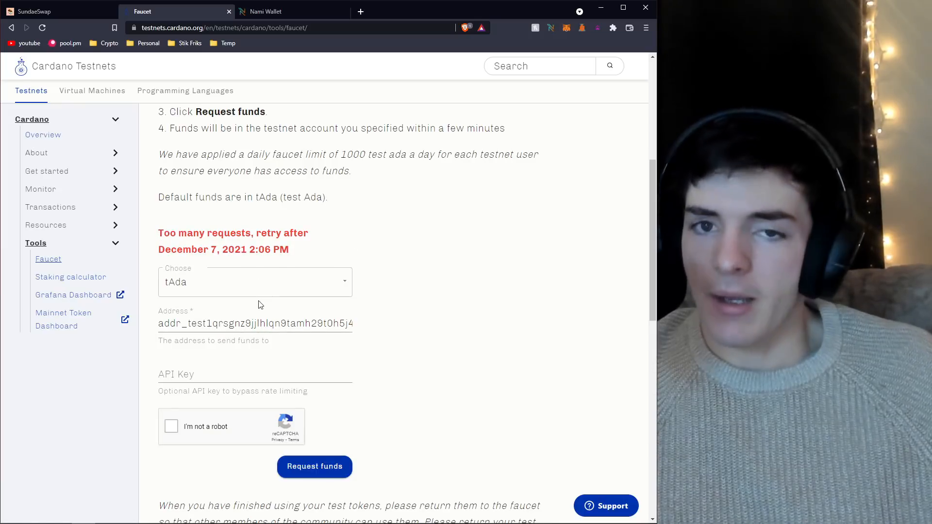
mouse_move(575, 35)
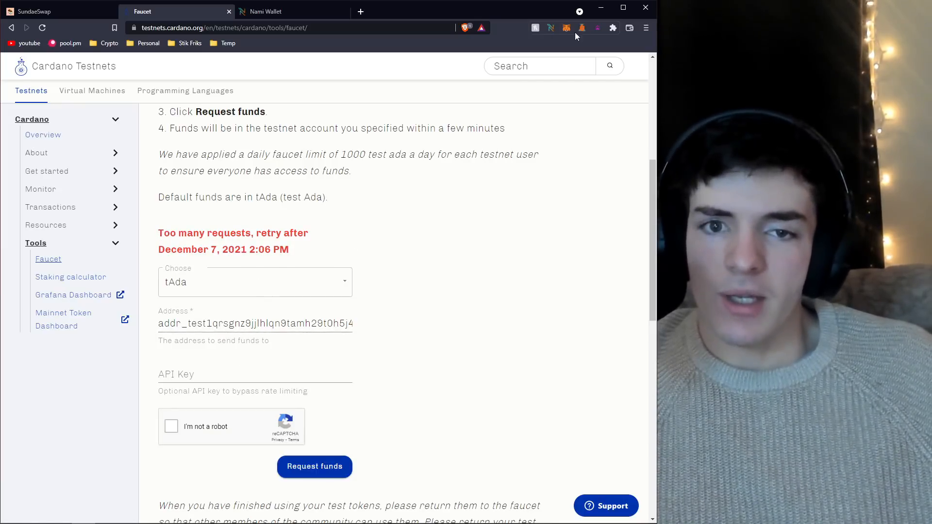
Check the Nami wallet balance of 1,352.429524 tADA and bring up its account options.
click(550, 28)
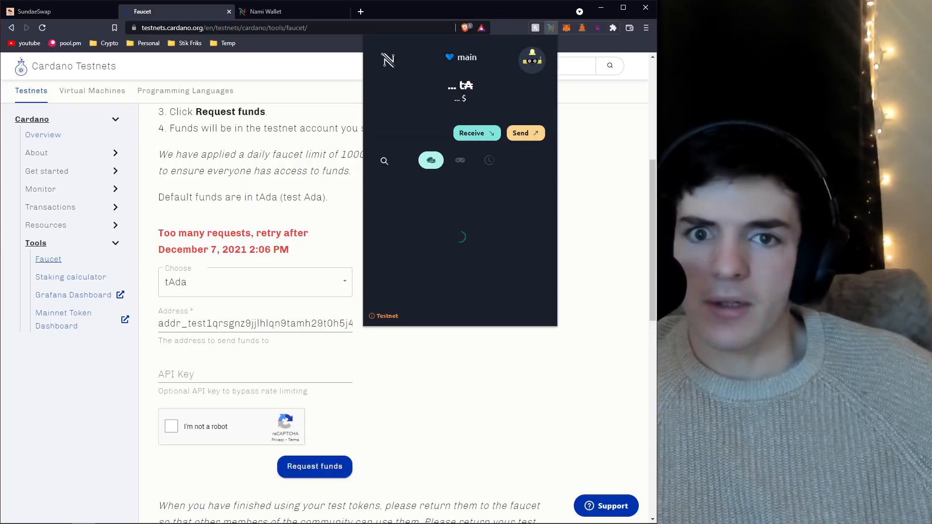
mouse_move(371, 122)
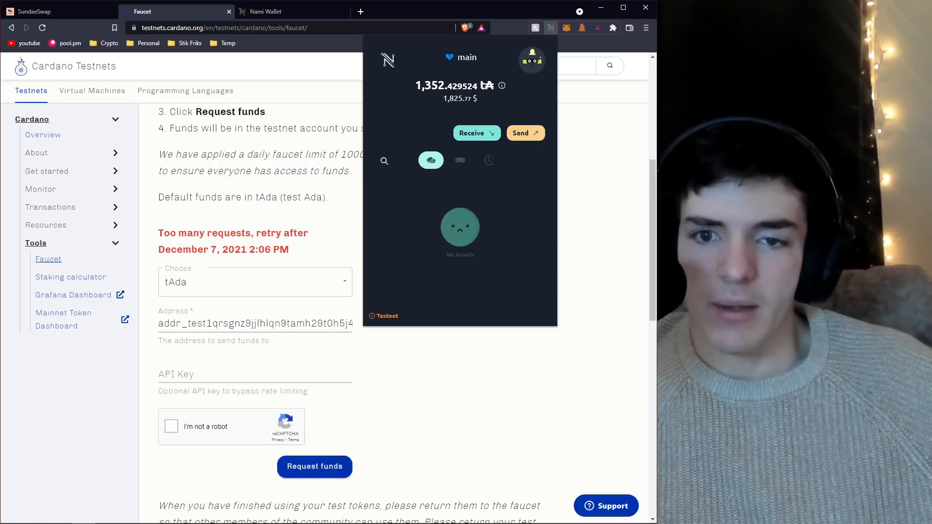
double_click(431, 85)
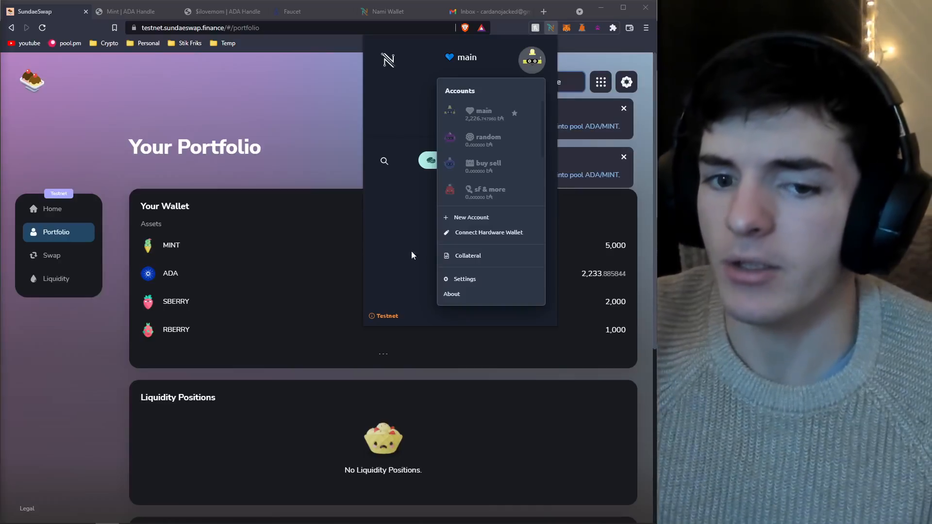
Confirm 5 tADA collateral in Nami for smart-contract use, leading SundaeSwap to submit a goodies request.
click(468, 255)
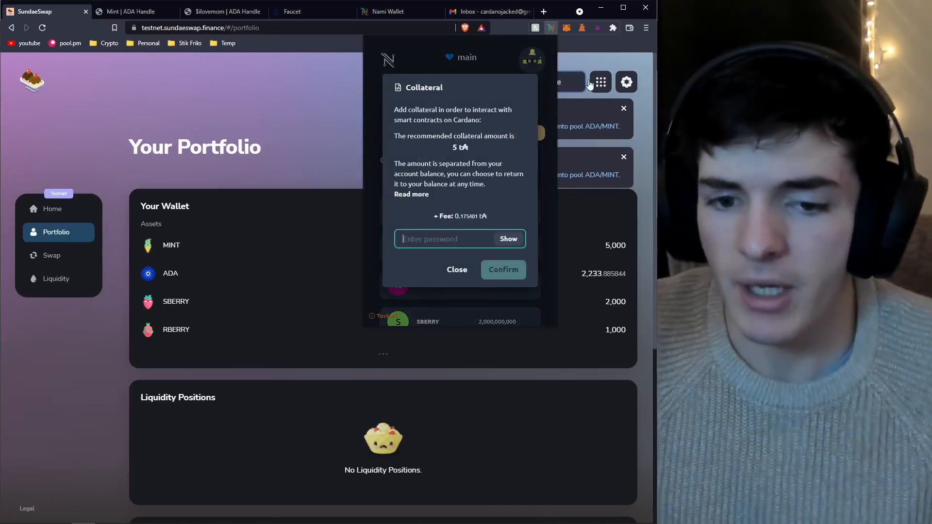
click(531, 59)
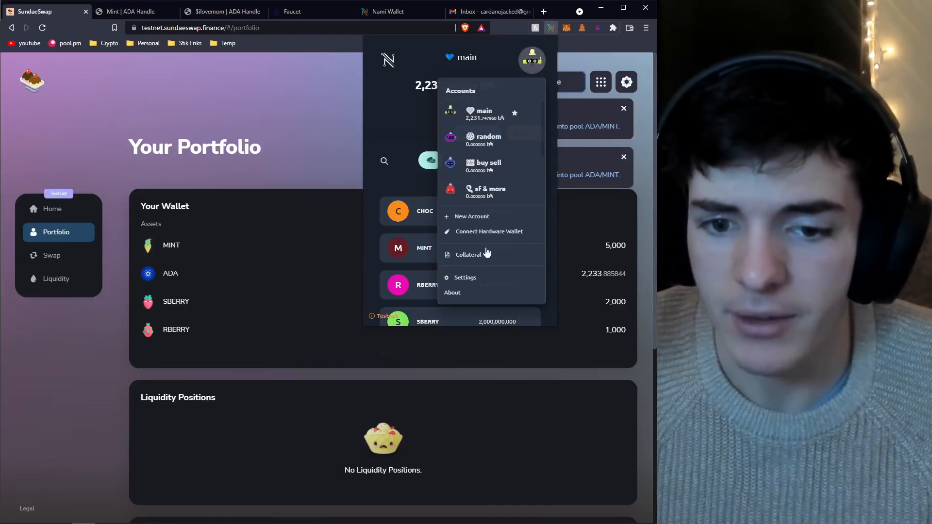
click(469, 254)
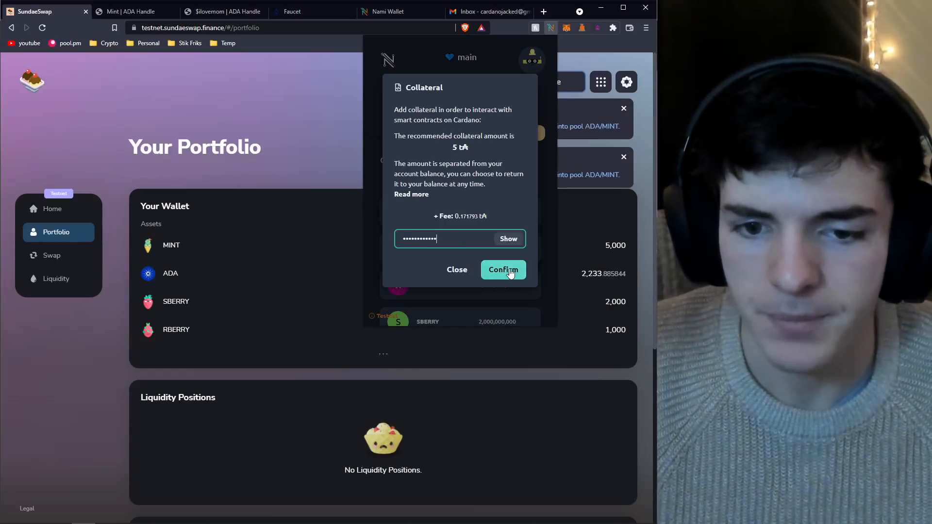
click(502, 269)
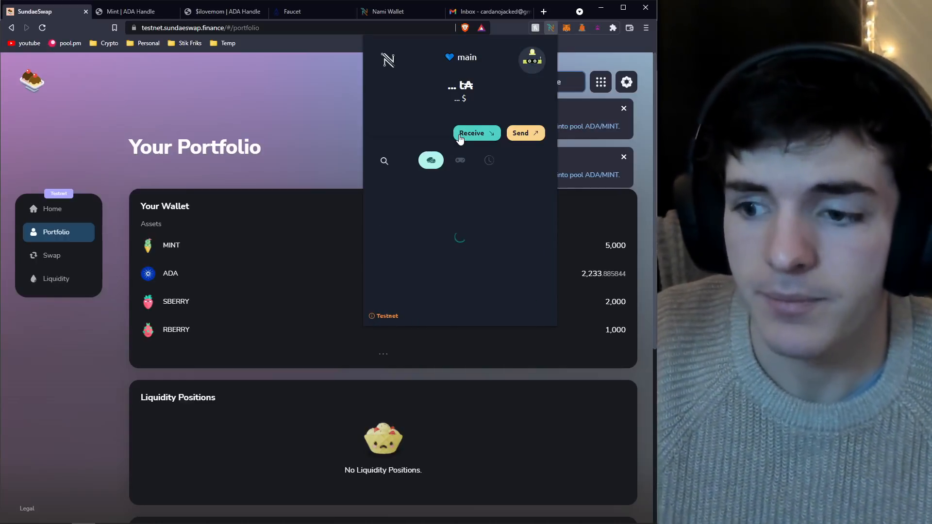
click(471, 133)
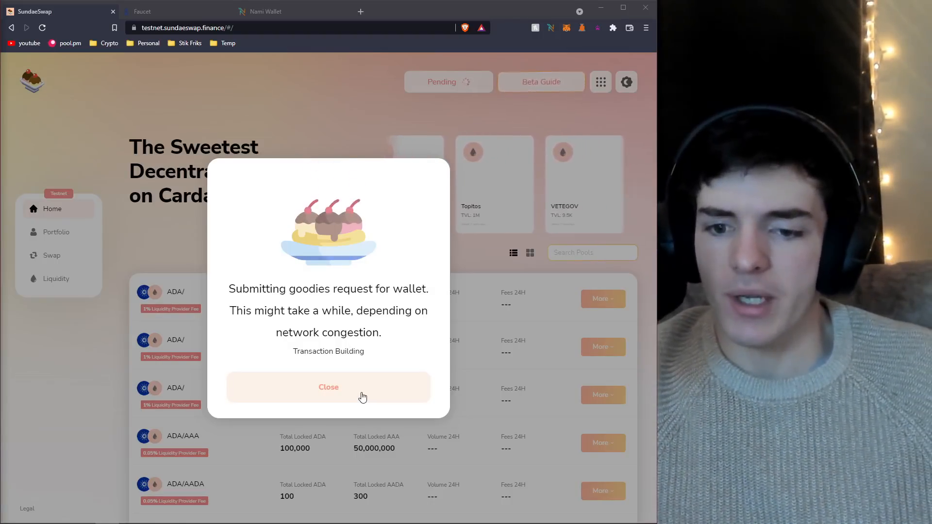
Dismiss the goodies notice, switch to the dark theme, review the Portfolio (about 1,358.88 ADA) and go back Home.
click(328, 387)
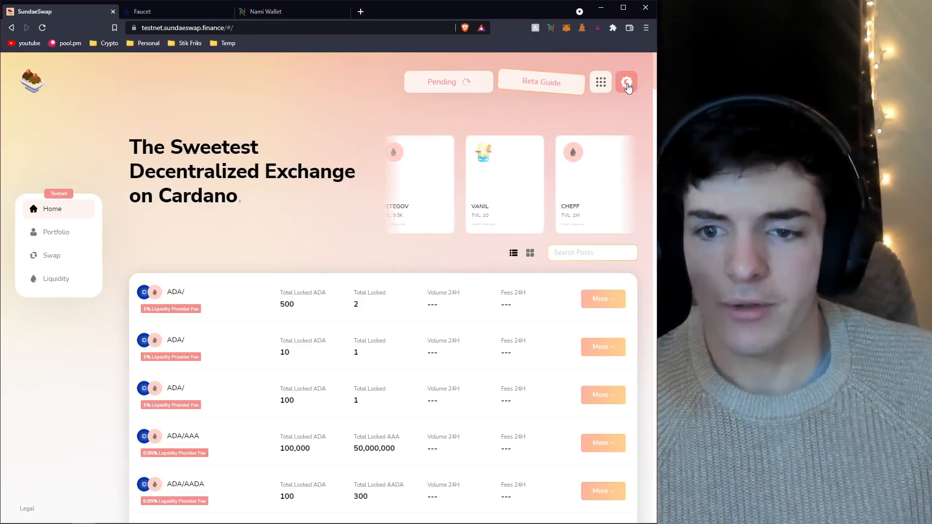
click(625, 82)
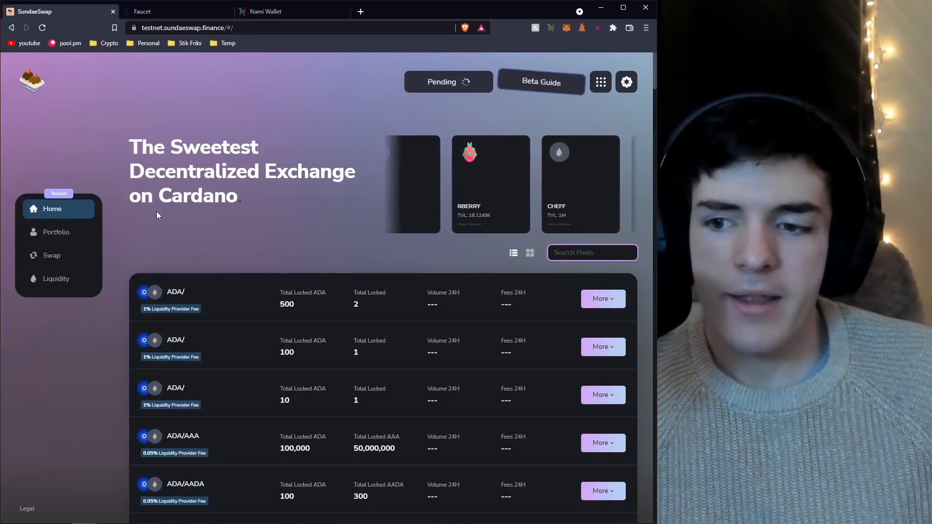
mouse_move(56, 232)
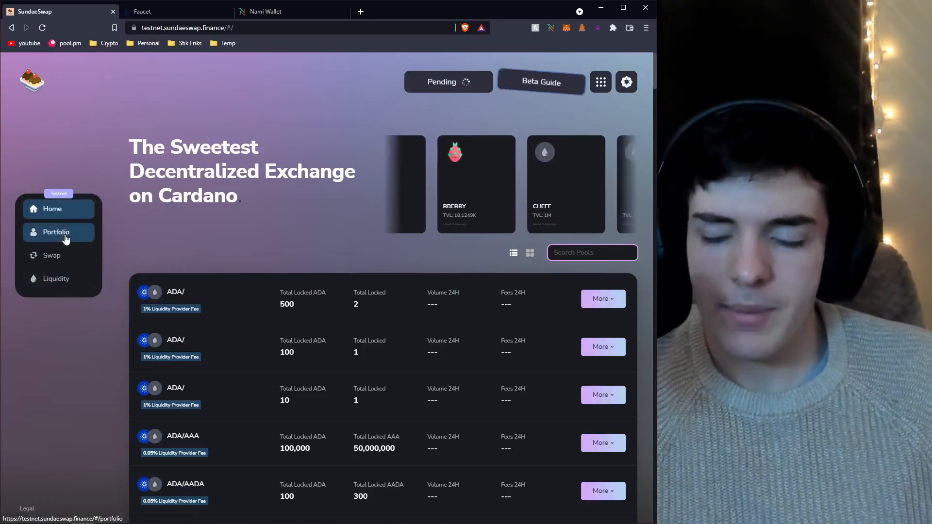
mouse_move(51, 255)
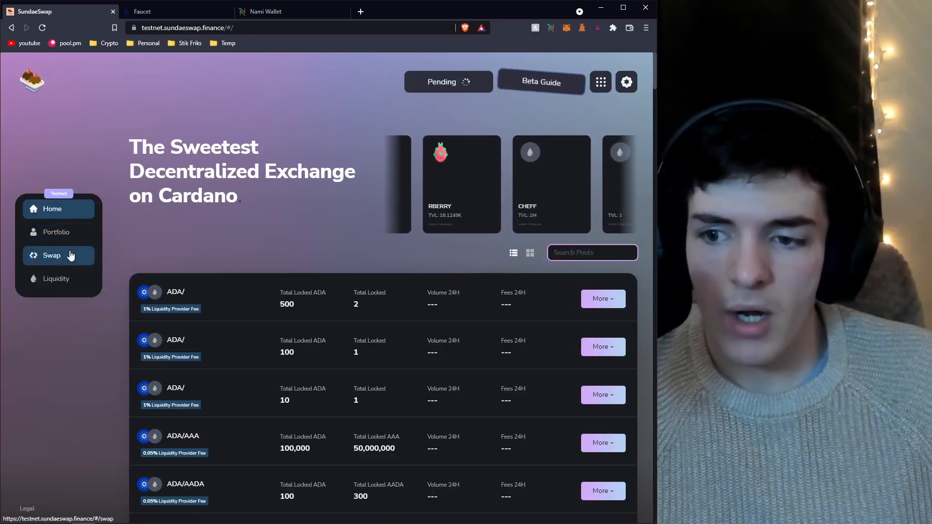
click(56, 232)
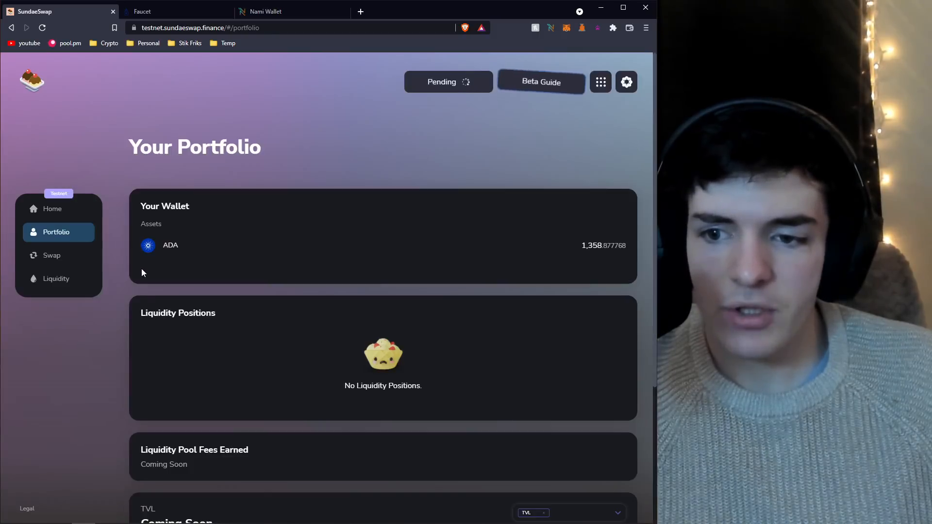
scroll(down, 3)
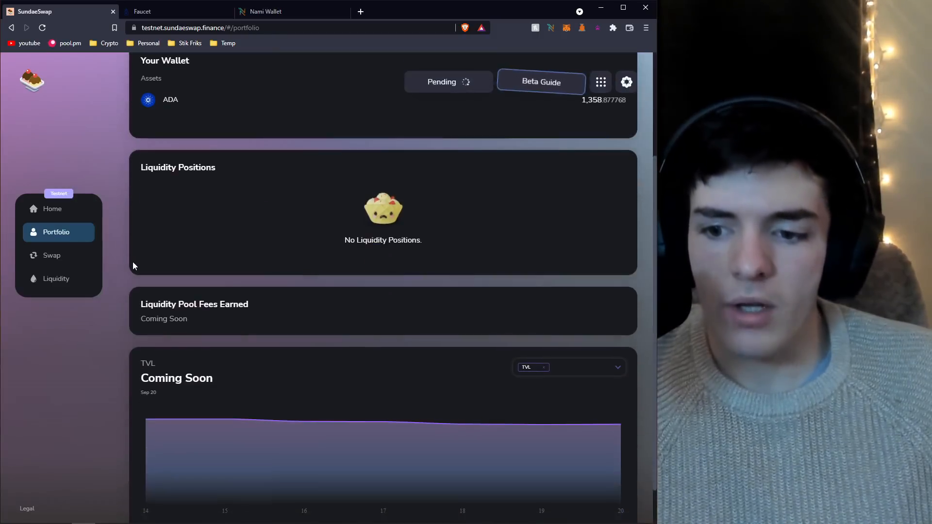
scroll(up, 3)
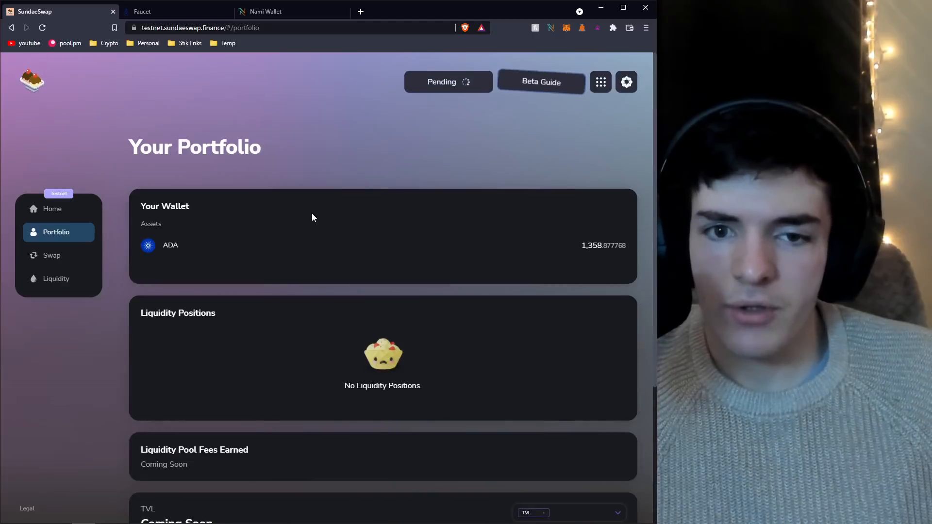
mouse_move(187, 256)
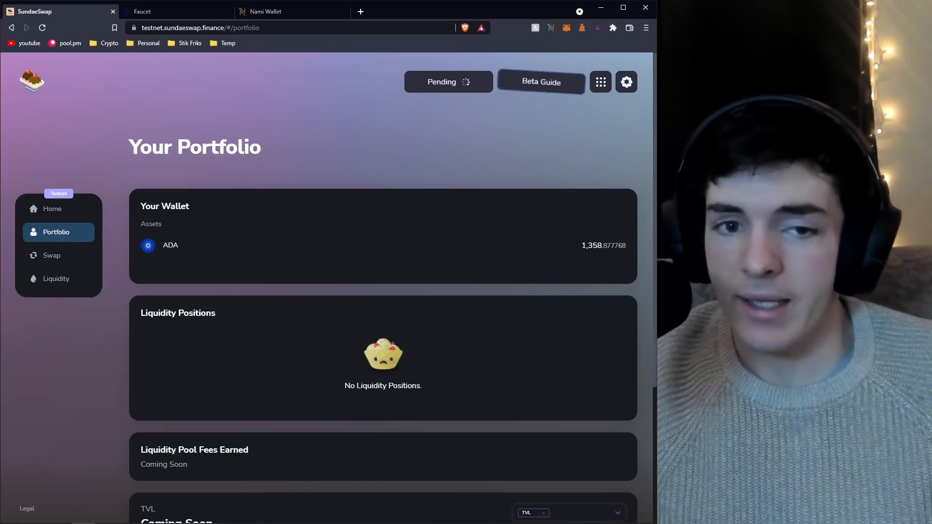
click(52, 208)
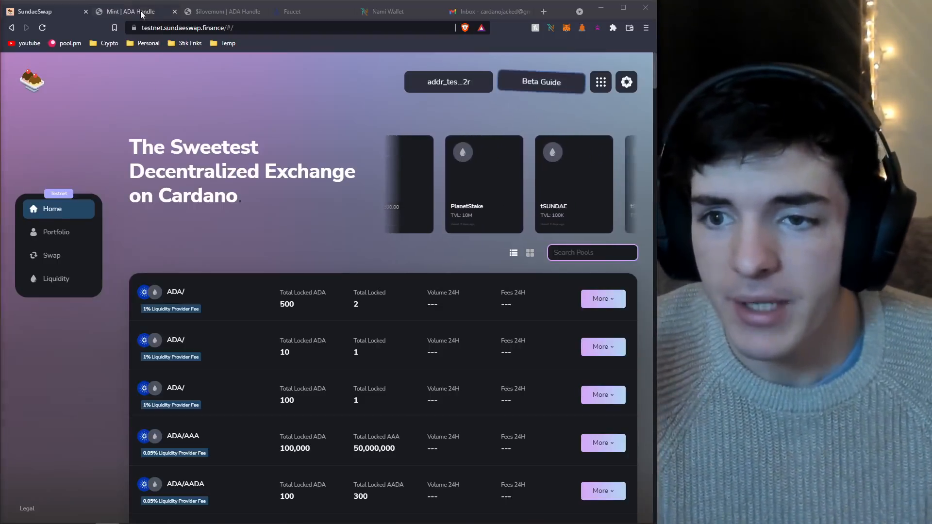
Check the ADA Handle $ilovemom session shows payment succeeded and minting underway, then return to SundaeSwap.
click(126, 11)
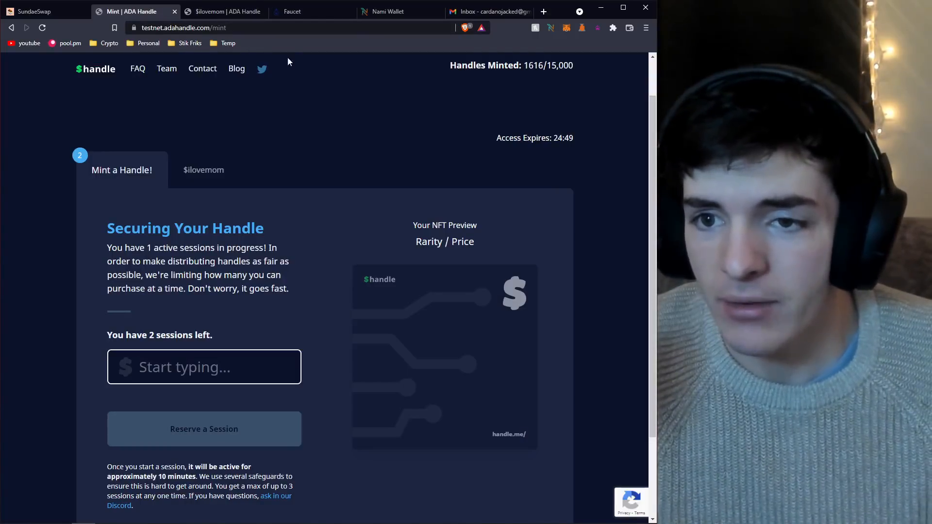
click(203, 169)
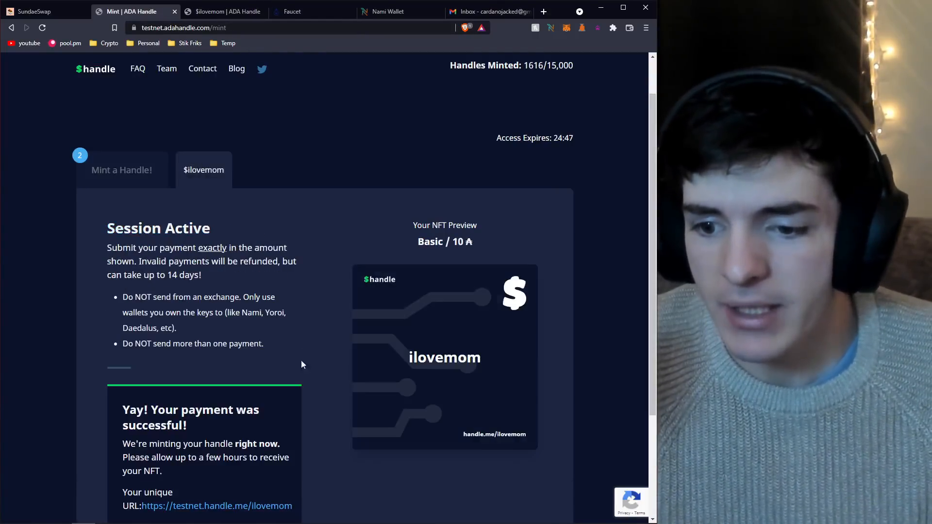
scroll(down, 3)
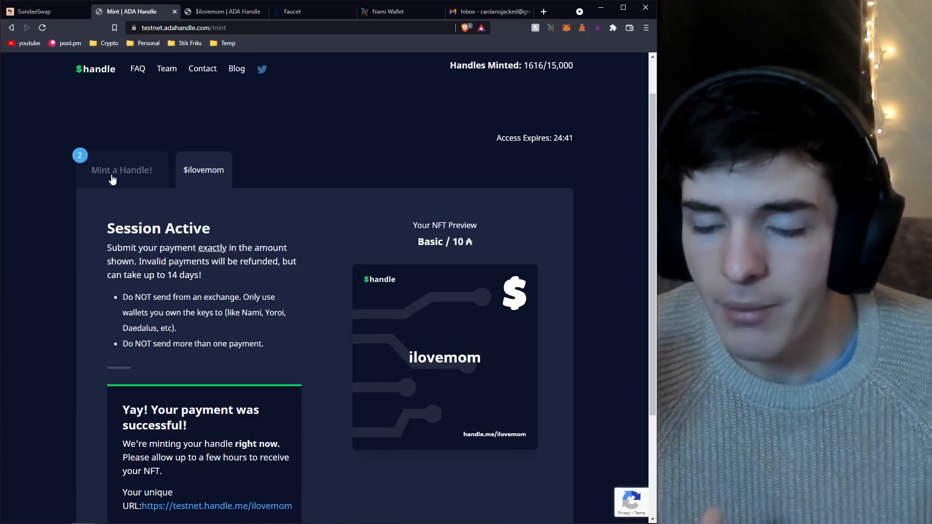
mouse_move(39, 11)
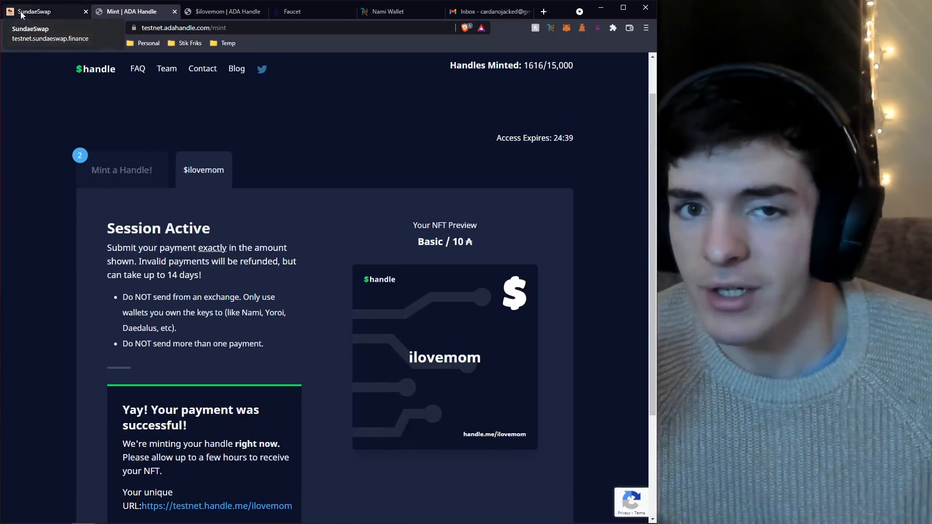
click(42, 11)
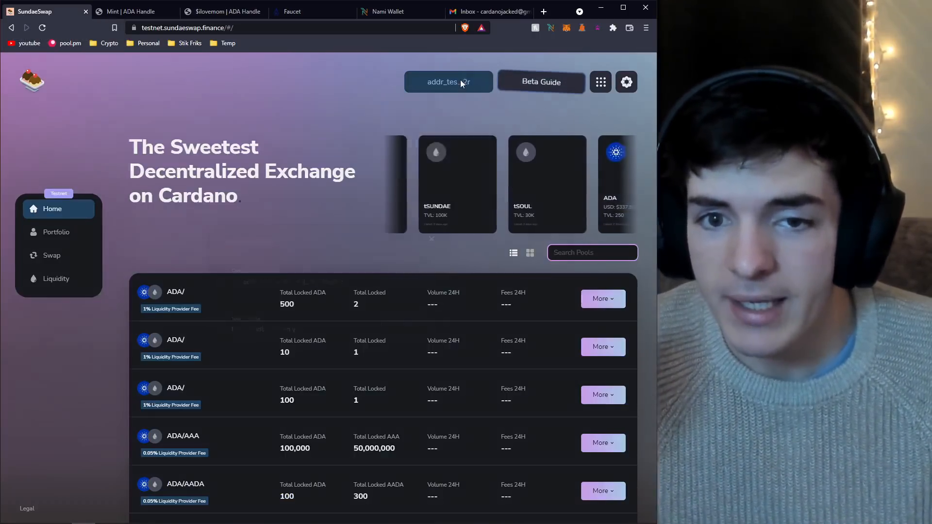
Select $ilovemom as the favourite handle so it replaces the wallet address on the home page.
click(448, 82)
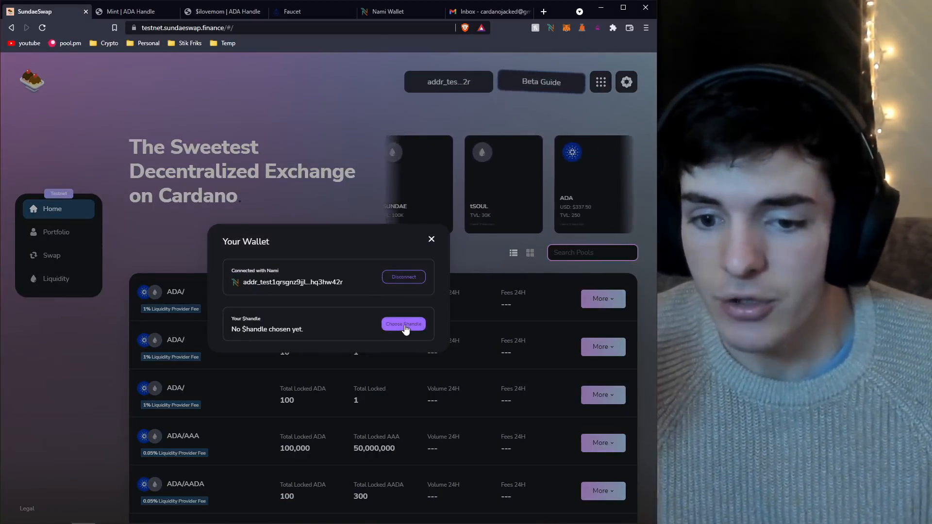
click(403, 325)
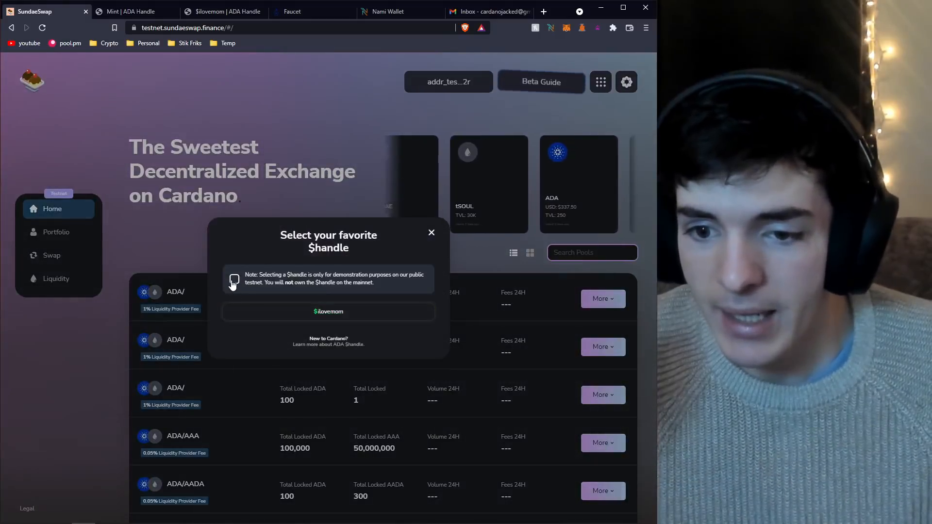
click(234, 279)
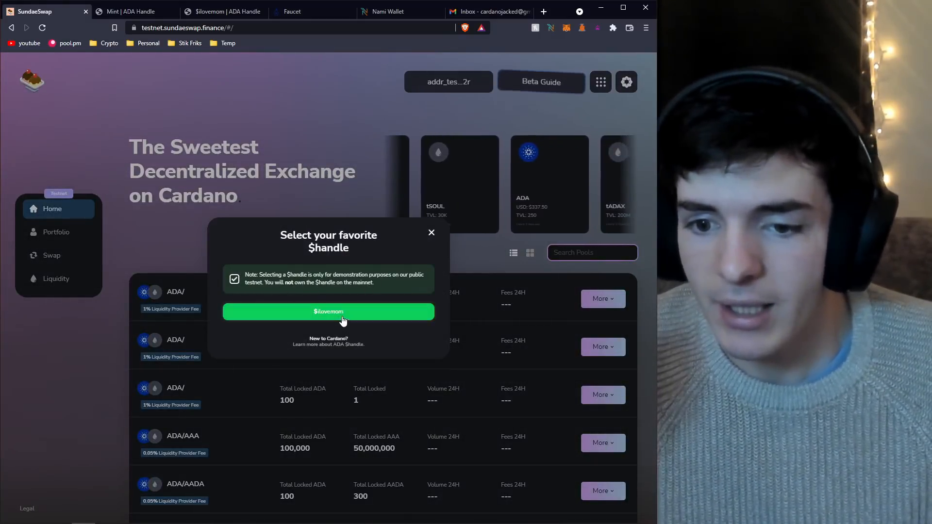
click(328, 311)
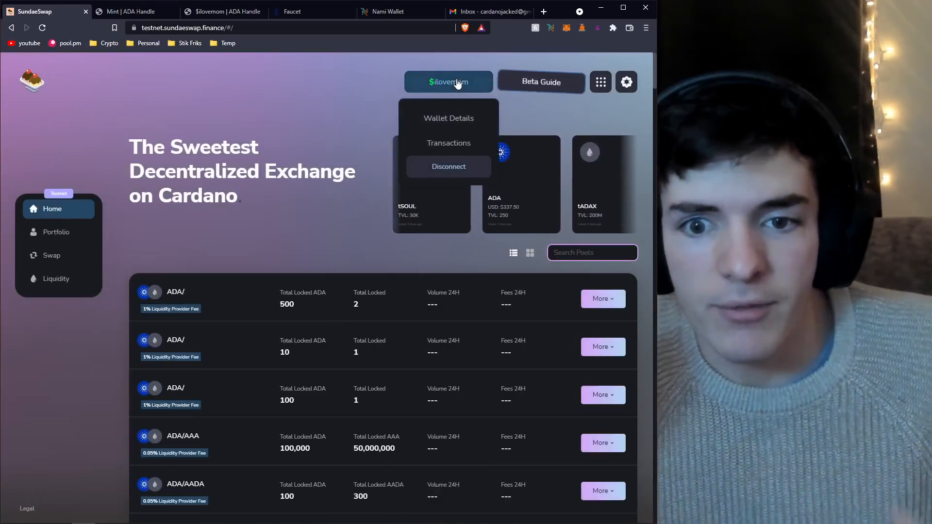
mouse_move(354, 99)
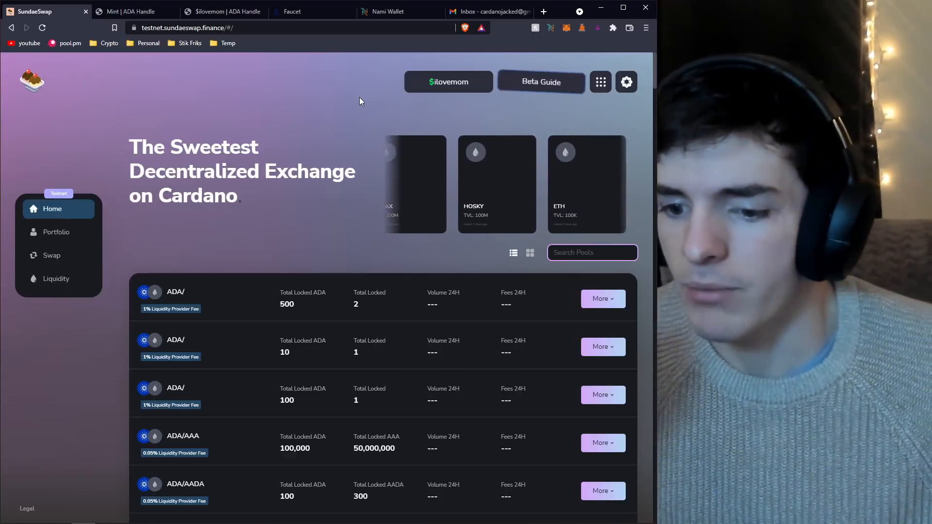
click(447, 82)
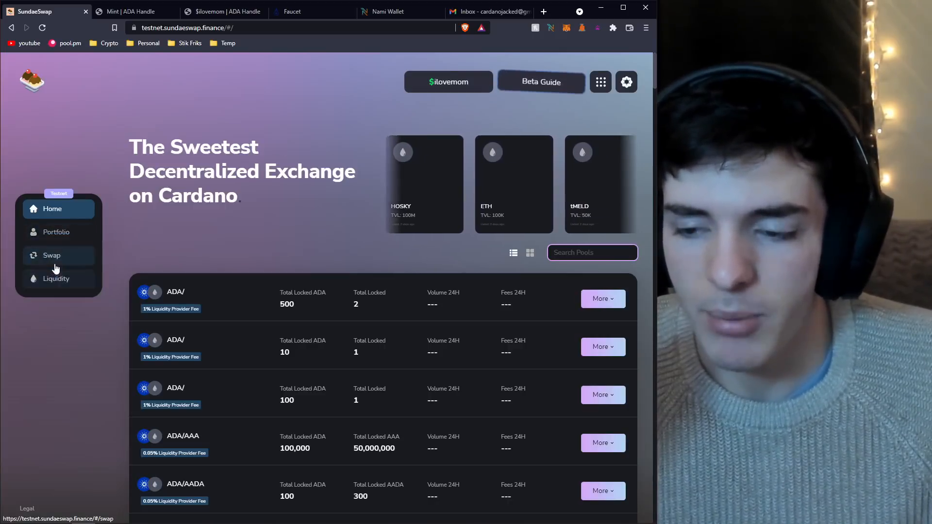
Set up a swap of 6.9 ADA for an estimated 2.205719 VANIL on the Exchange form.
click(52, 255)
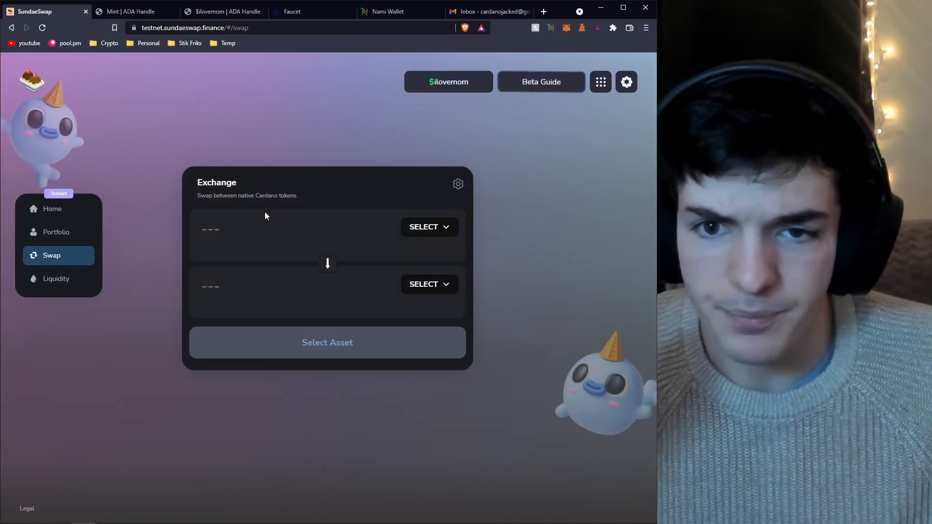
click(423, 227)
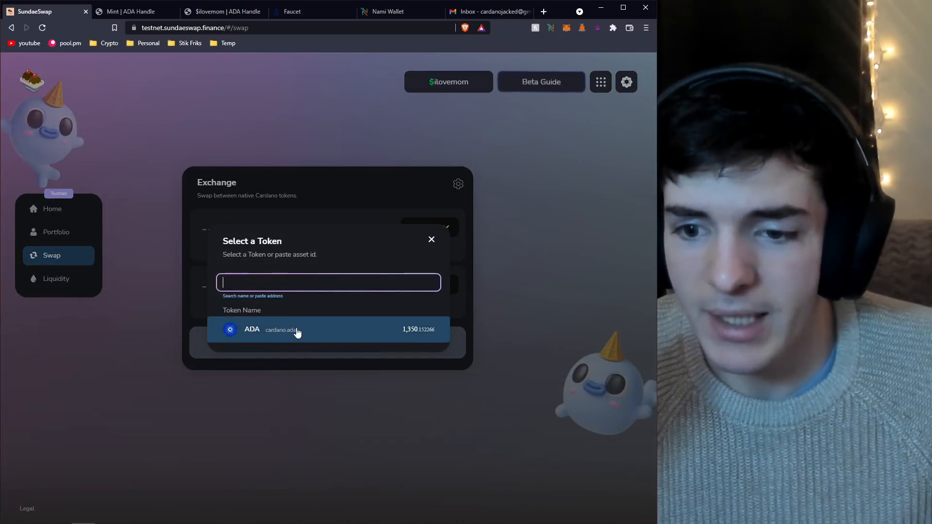
click(297, 329)
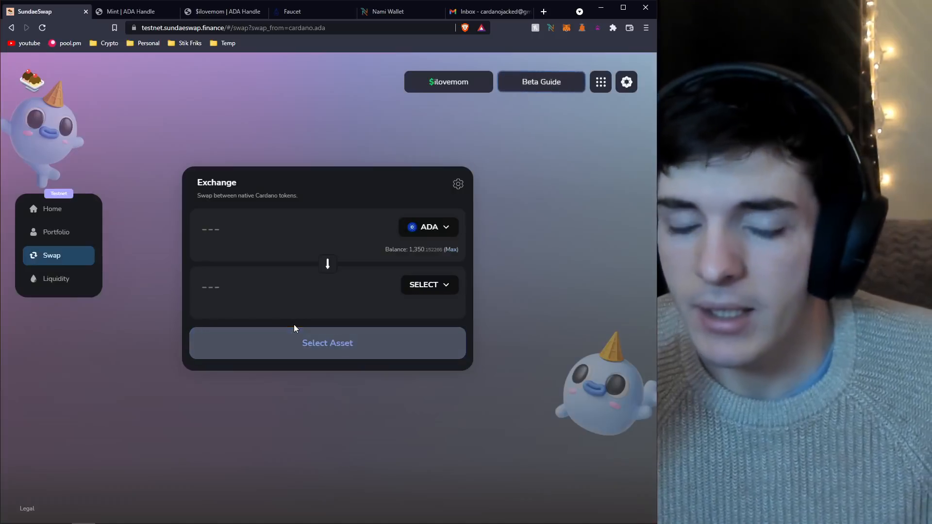
mouse_move(330, 262)
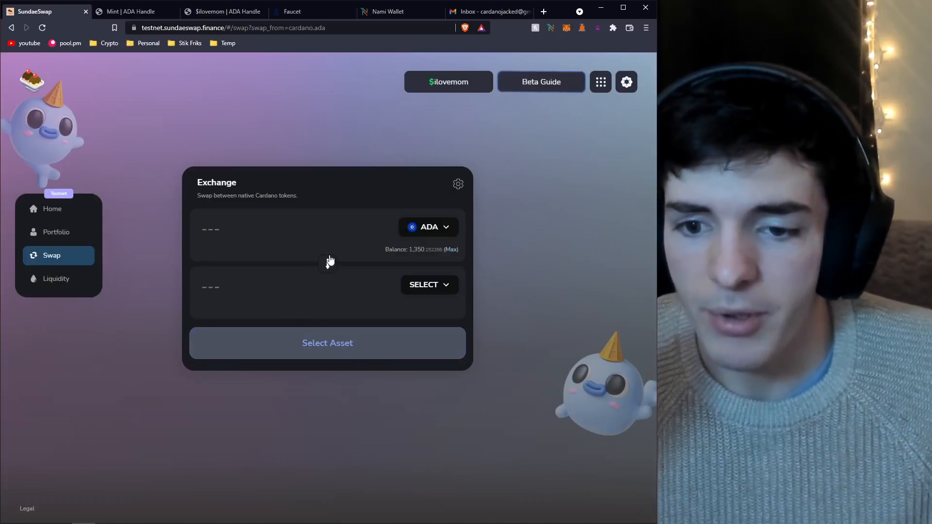
click(423, 284)
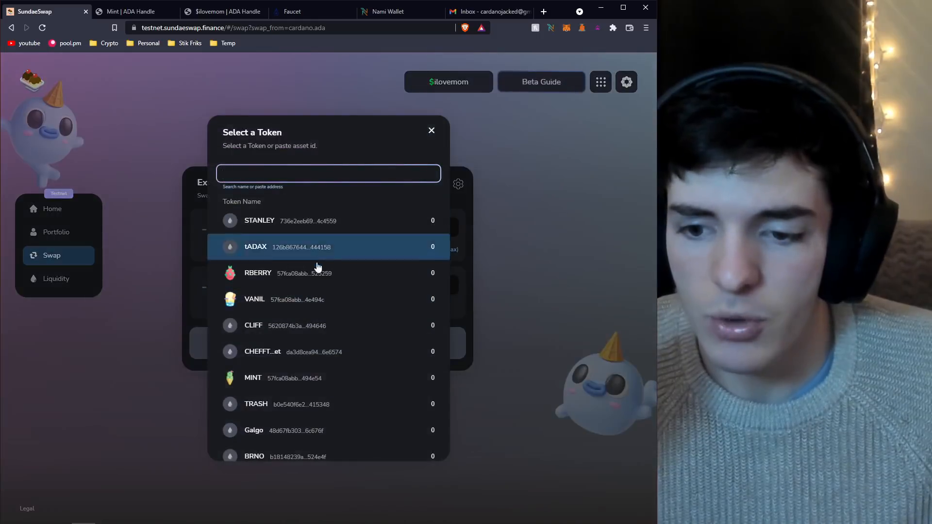
mouse_move(305, 291)
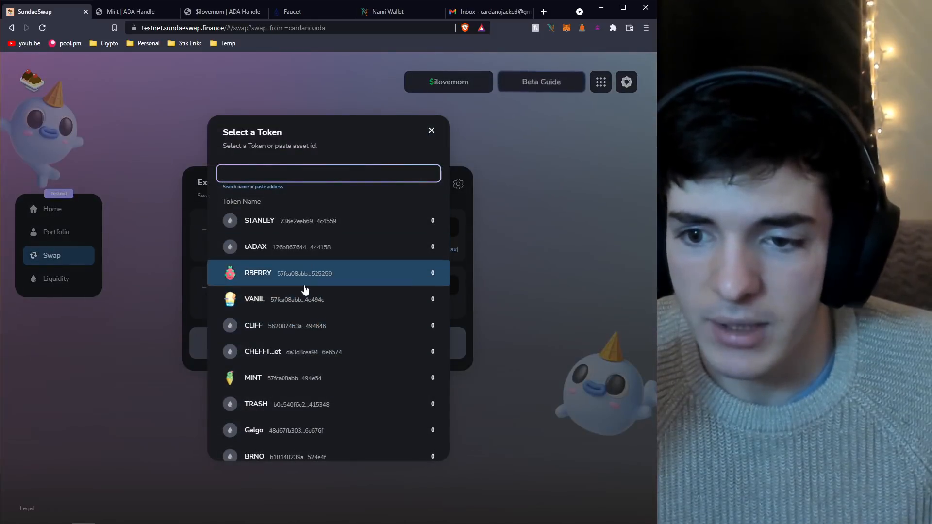
mouse_move(283, 268)
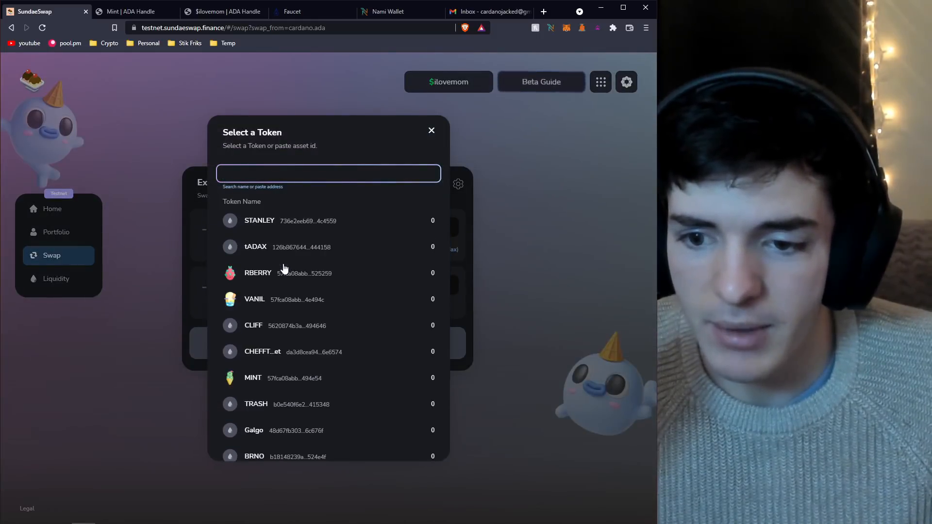
click(253, 299)
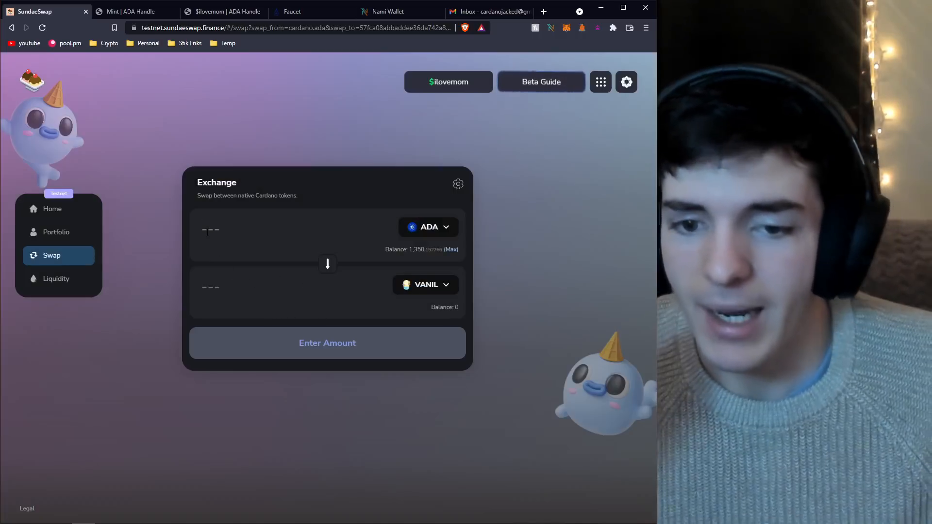
click(268, 230)
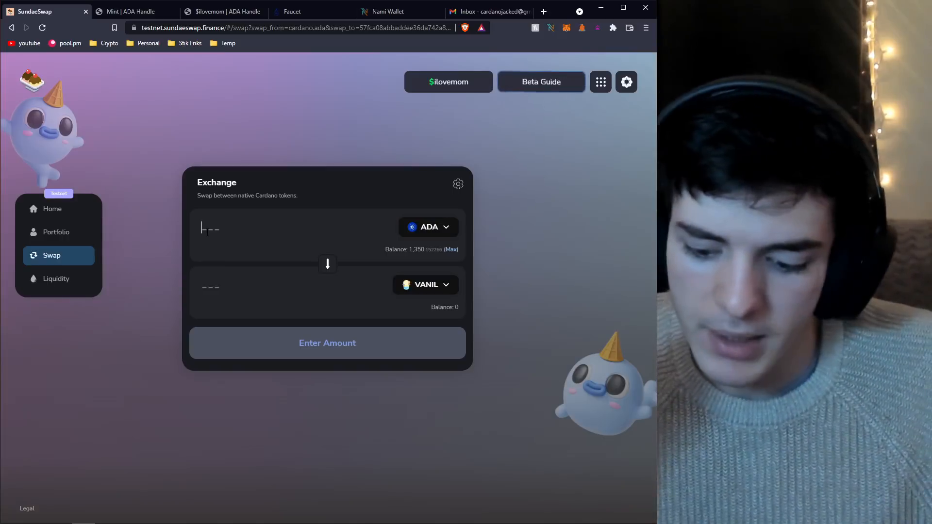
text(6.9)
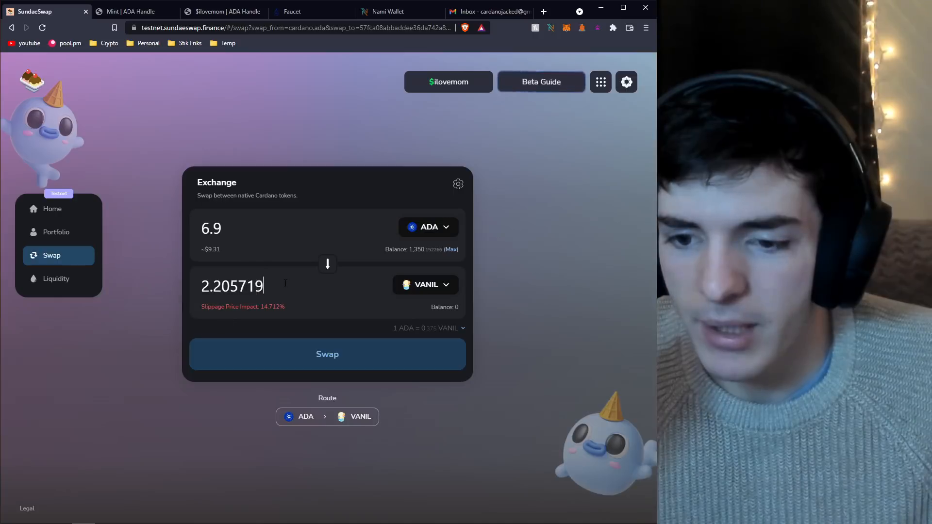
mouse_move(251, 323)
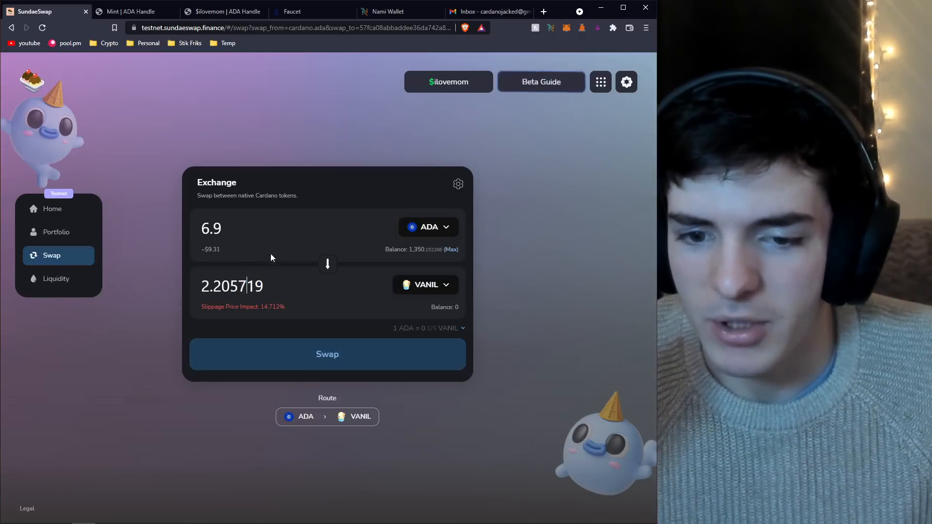
Review the Confirm Swap details and hold to confirm the 6.9 ADA to VANIL order.
click(326, 354)
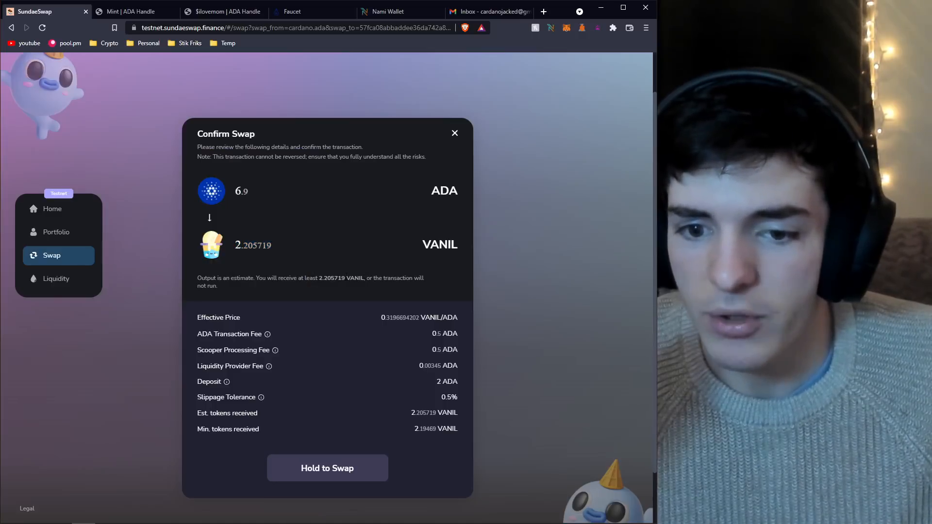
mouse_move(250, 306)
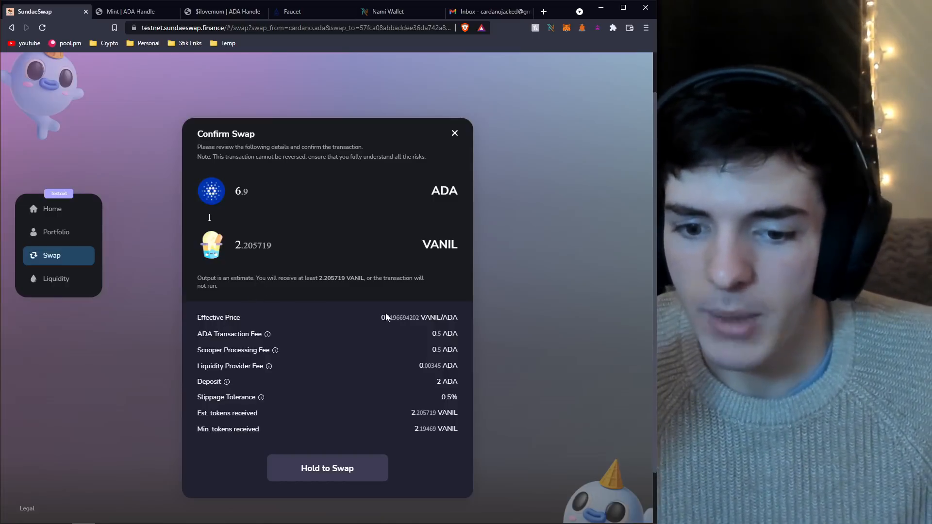
click(326, 467)
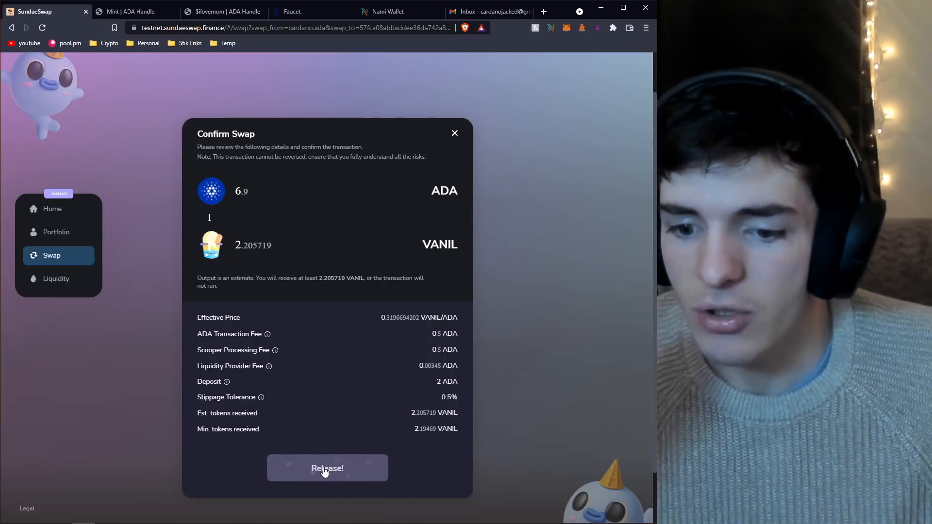
click(326, 468)
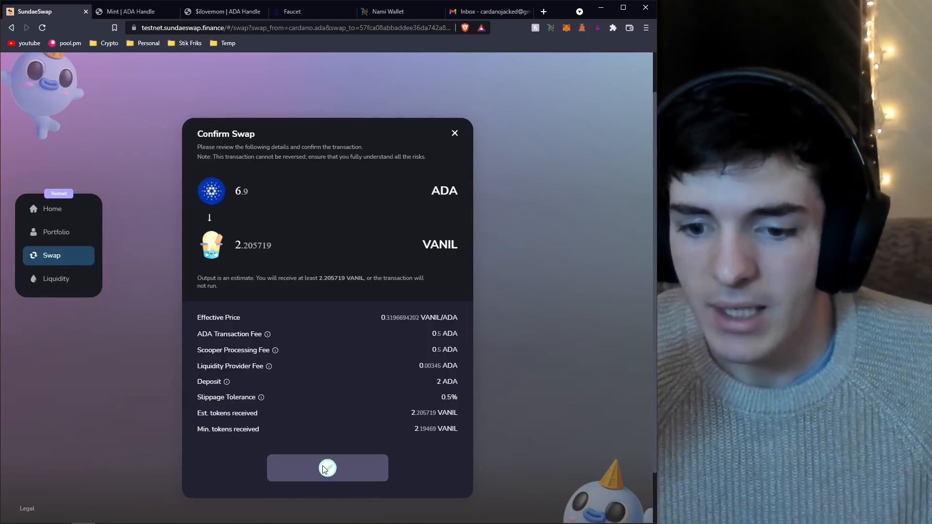
click(327, 468)
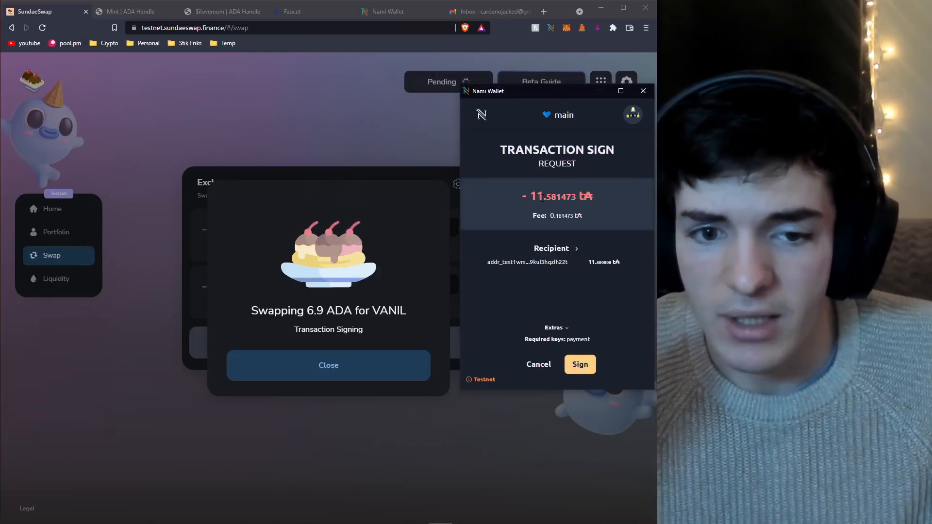
Sign the 11.581473 tADA swap transaction in Nami Wallet.
double_click(554, 196)
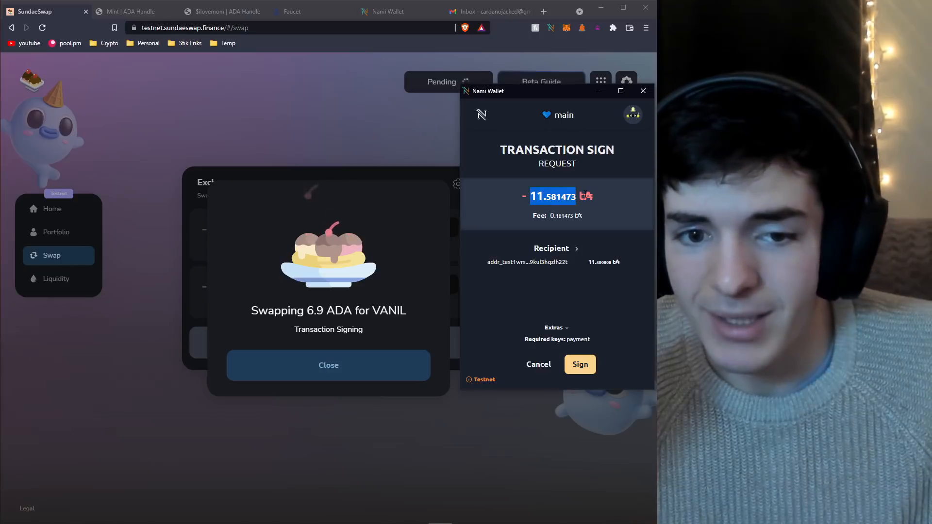
click(579, 364)
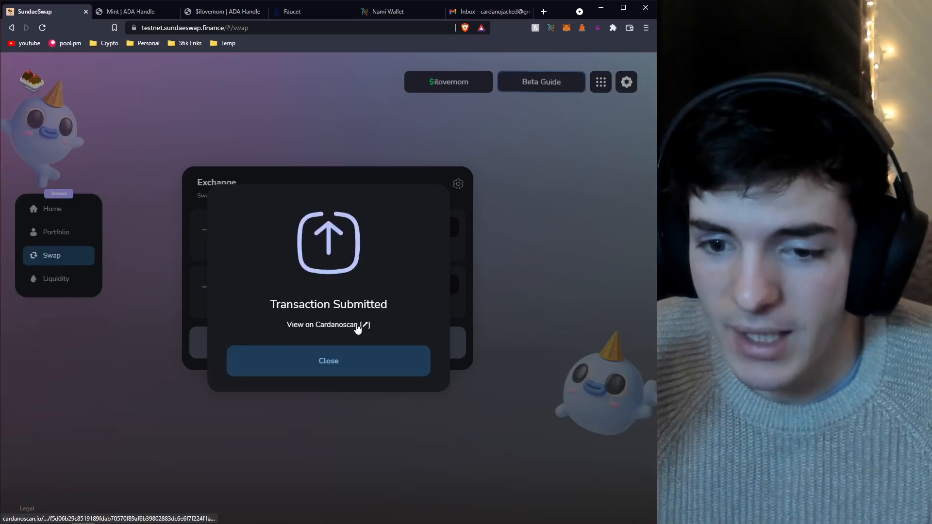
View the submitted transaction on Cardanoscan, then list the wallet's pending transactions.
click(328, 325)
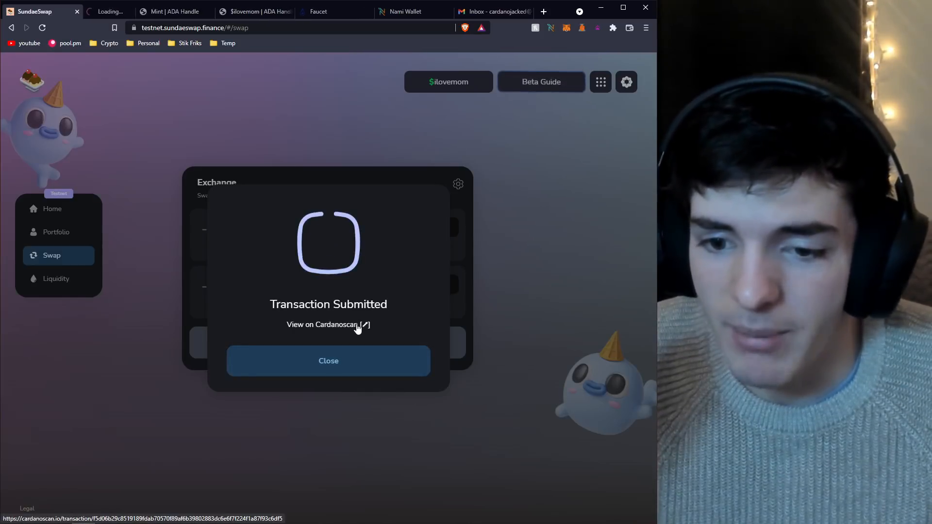
click(448, 81)
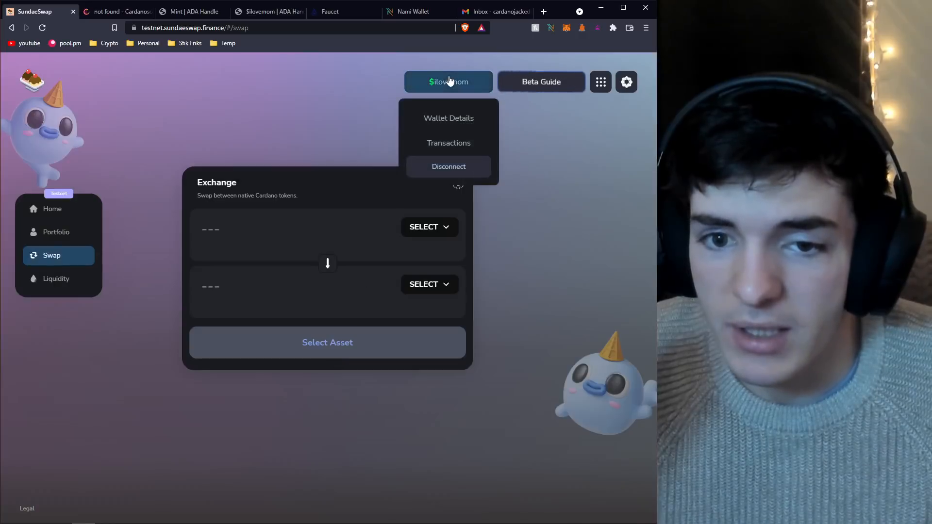
click(448, 142)
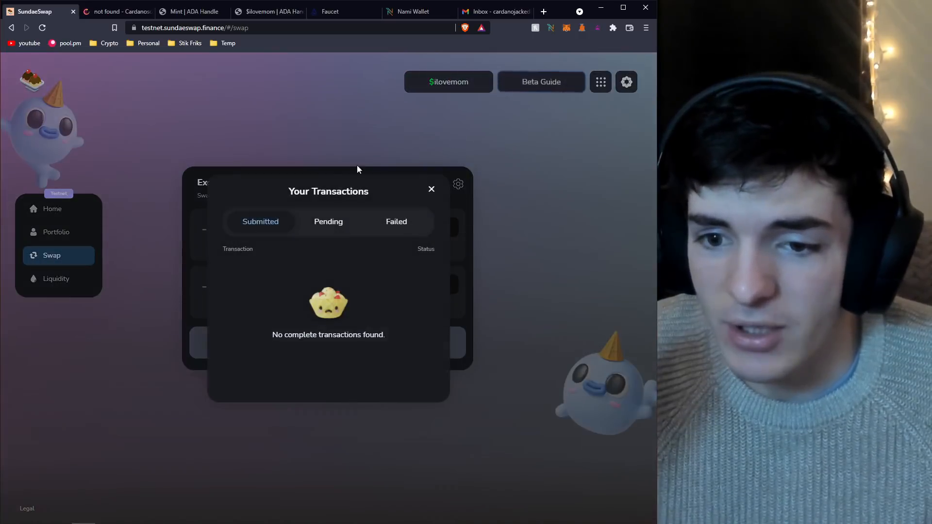
click(328, 222)
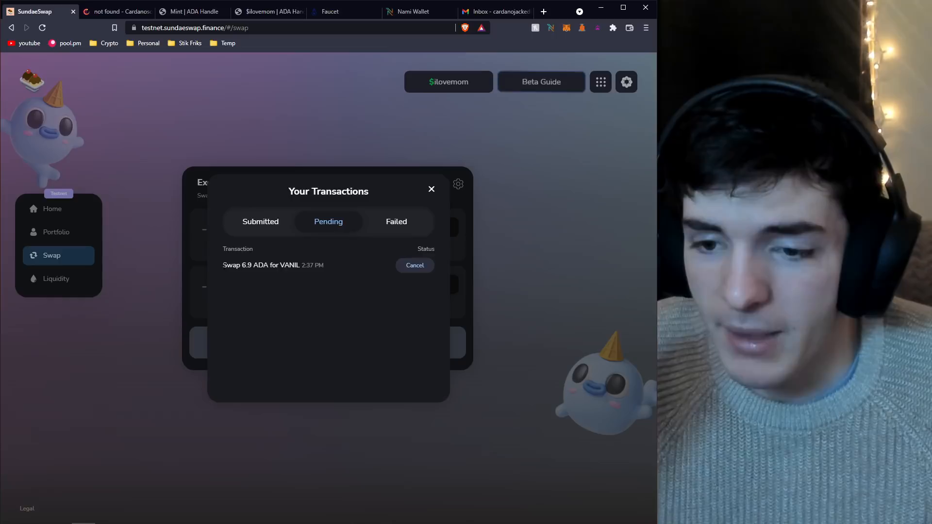
Check the submitted and failed transaction filters, returning to pending with the 6.9 ADA swap listed.
double_click(261, 264)
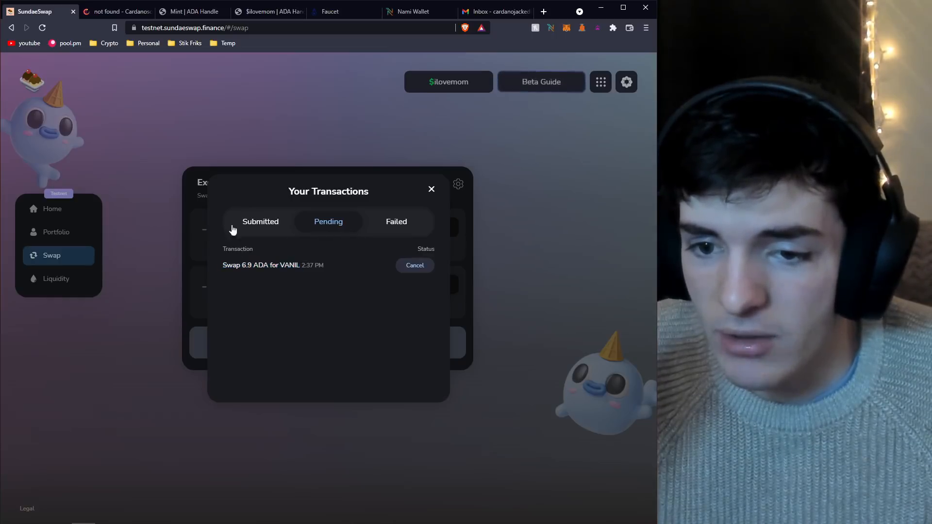
click(260, 222)
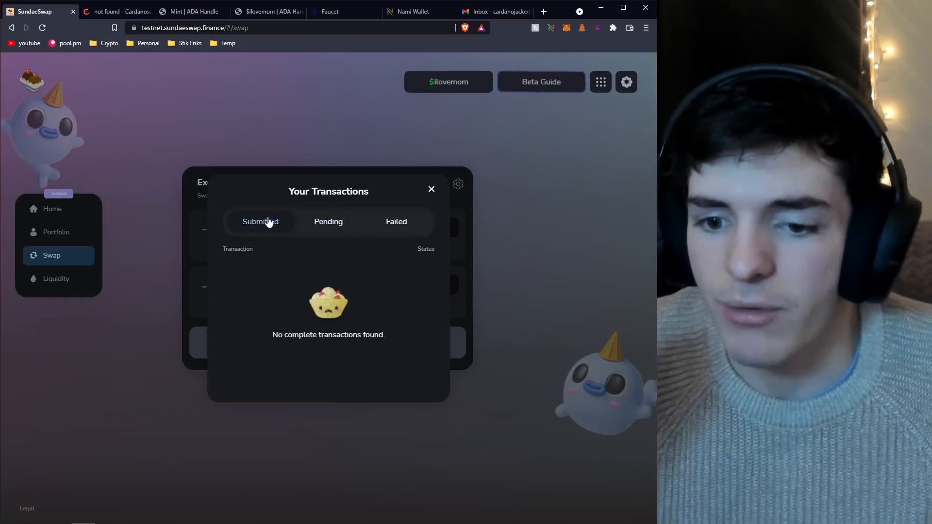
click(327, 221)
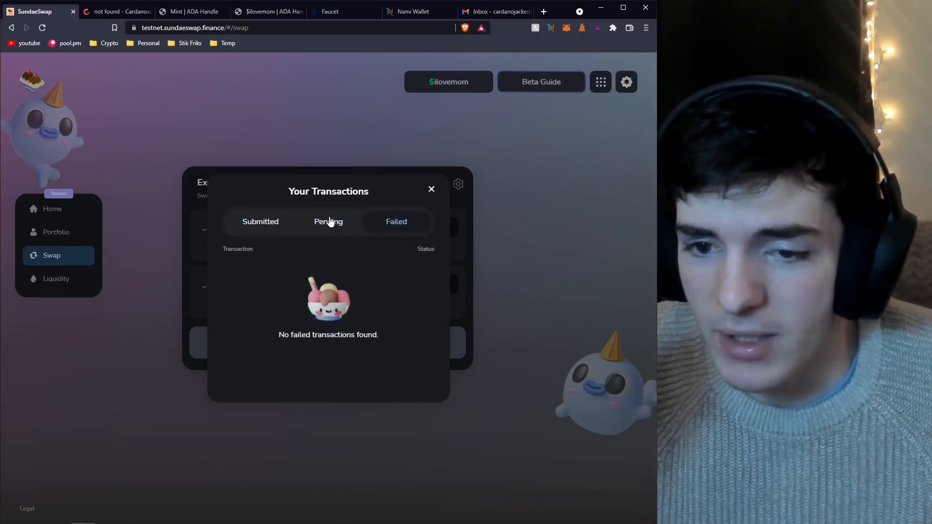
click(431, 189)
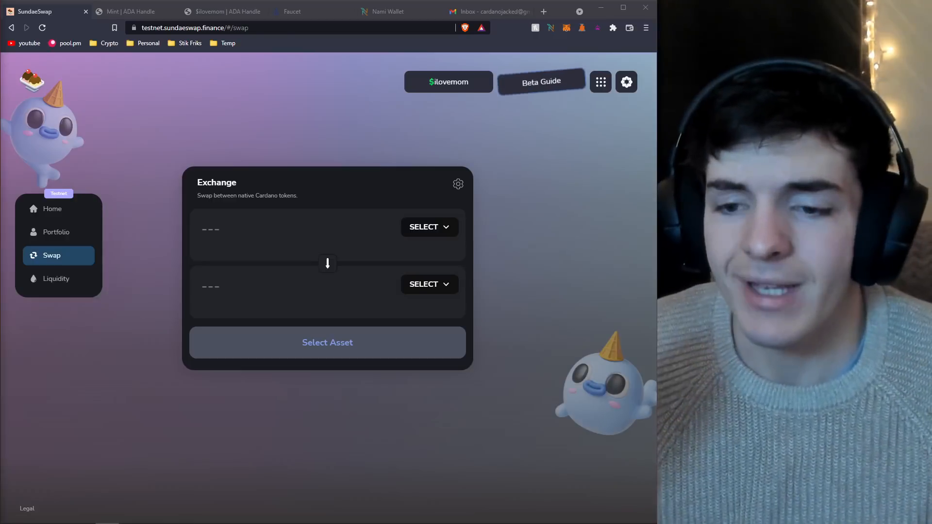
Set up a swap of 100 ADA for an estimated 223.17781 RBERRY.
click(423, 226)
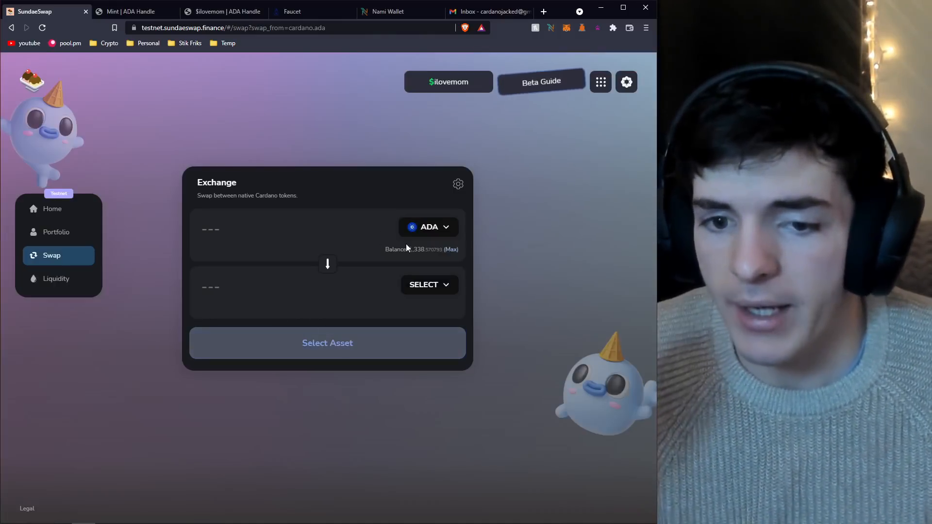
click(425, 284)
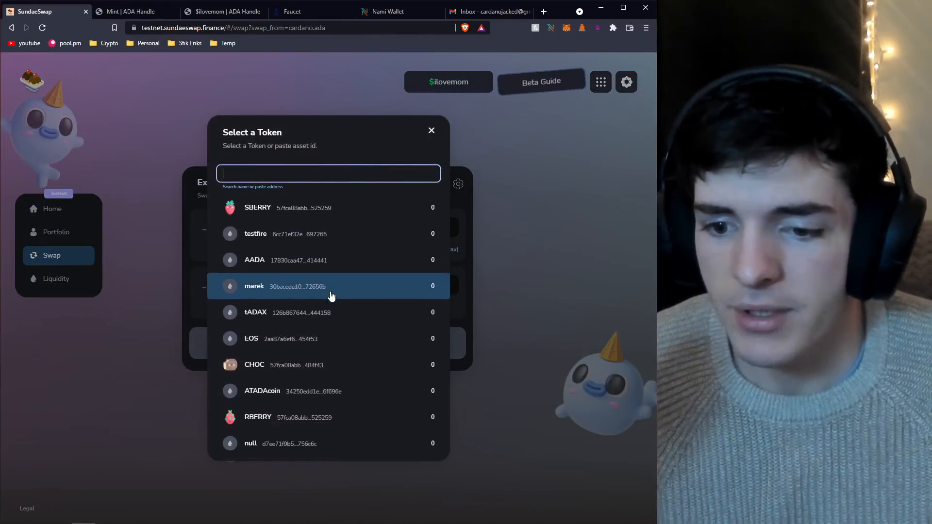
click(257, 417)
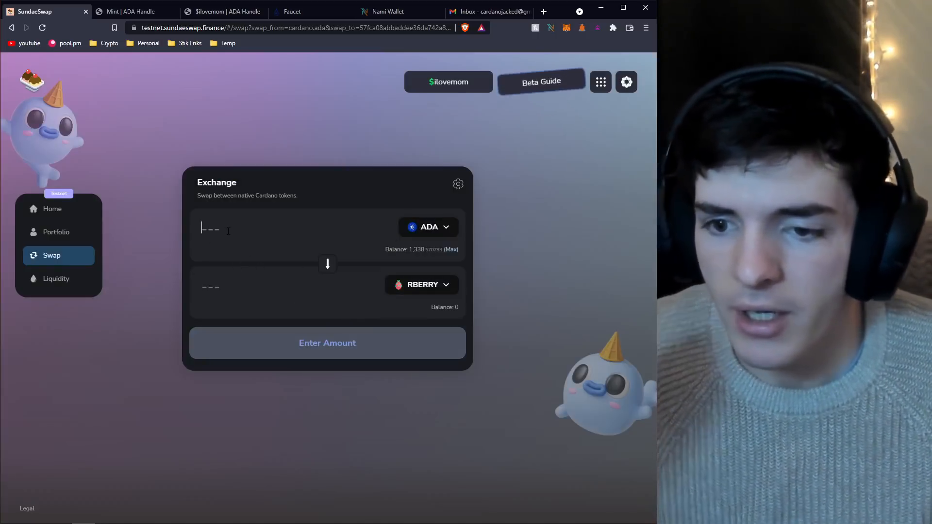
text(100)
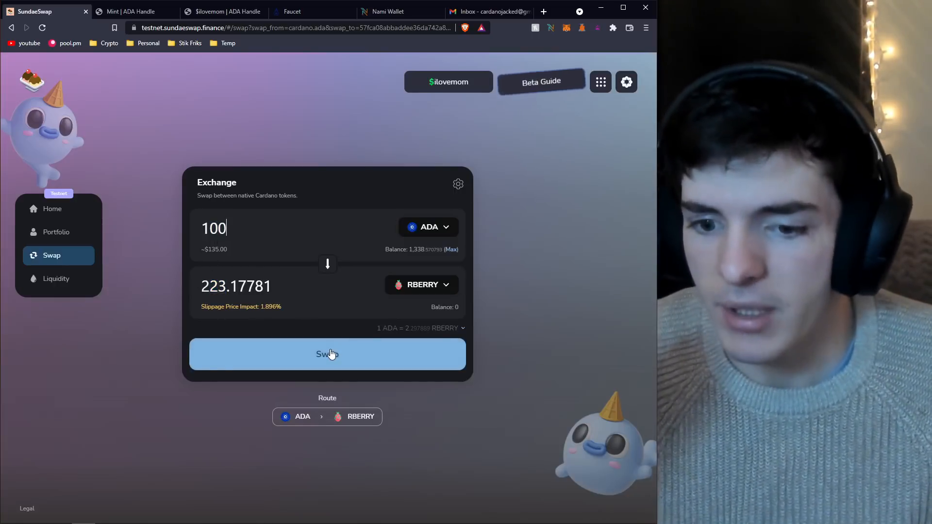
Confirm the 100 ADA to RBERRY swap with at least 222.06192 RBERRY expected, holding until released.
click(326, 354)
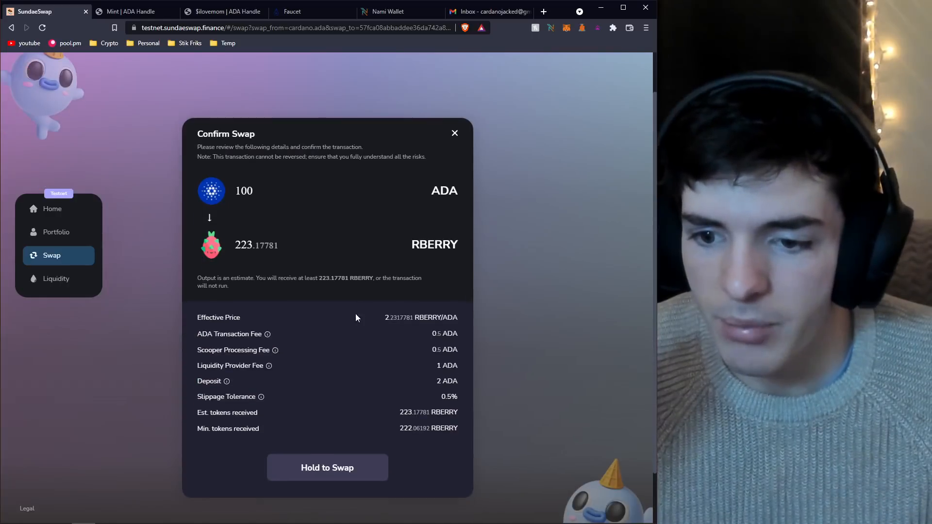
mouse_move(448, 379)
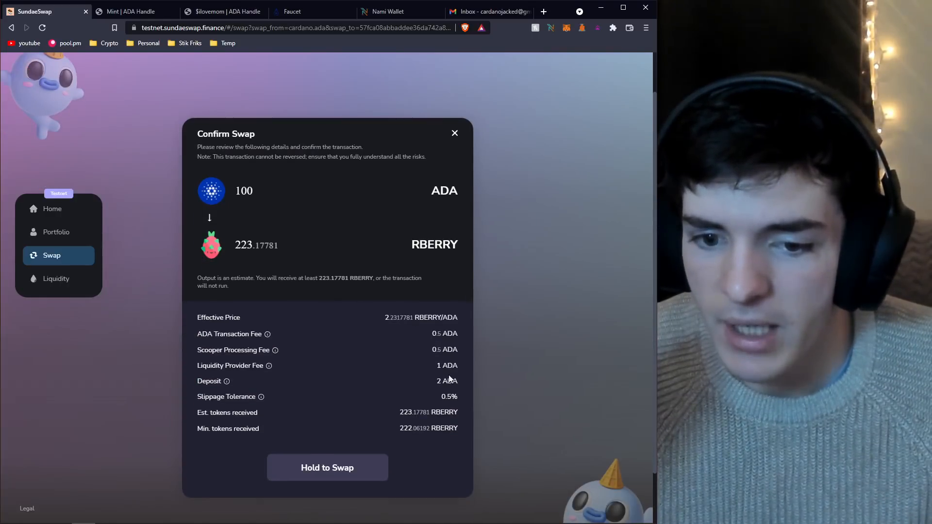
mouse_move(442, 368)
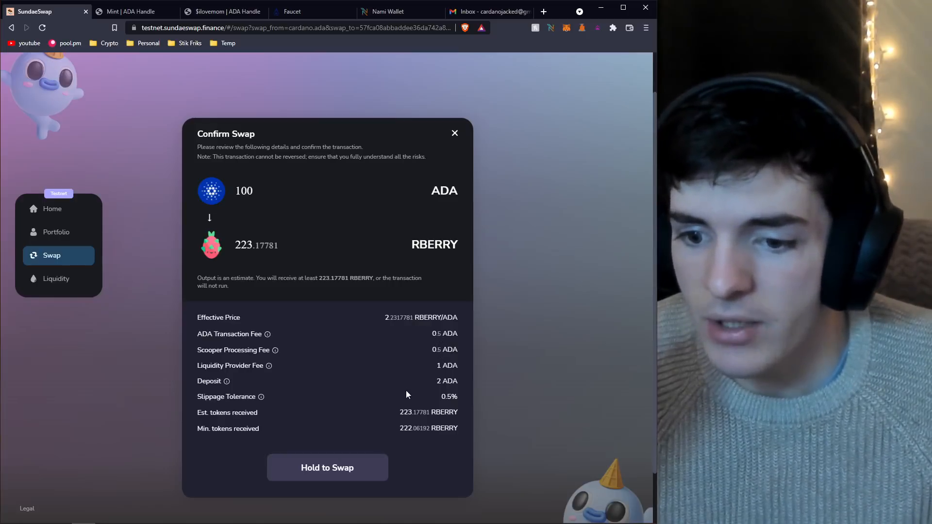
mouse_move(448, 405)
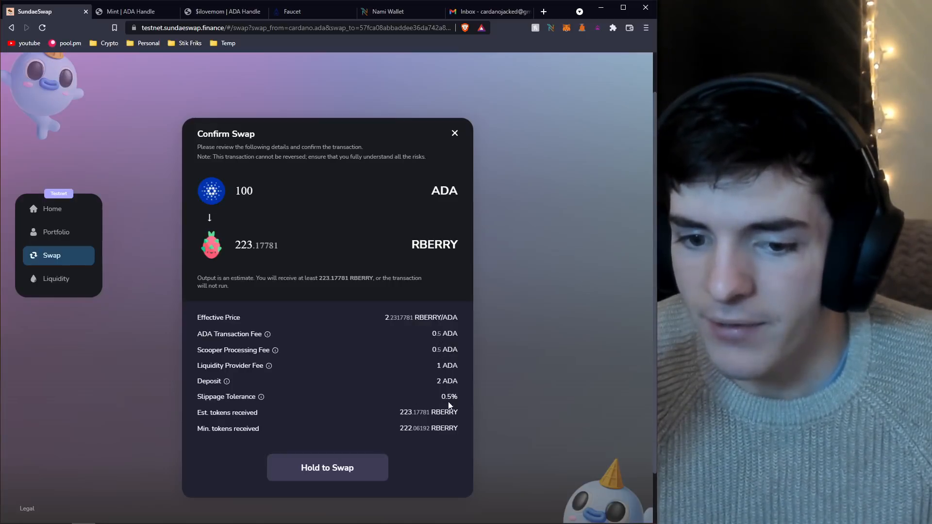
mouse_move(350, 466)
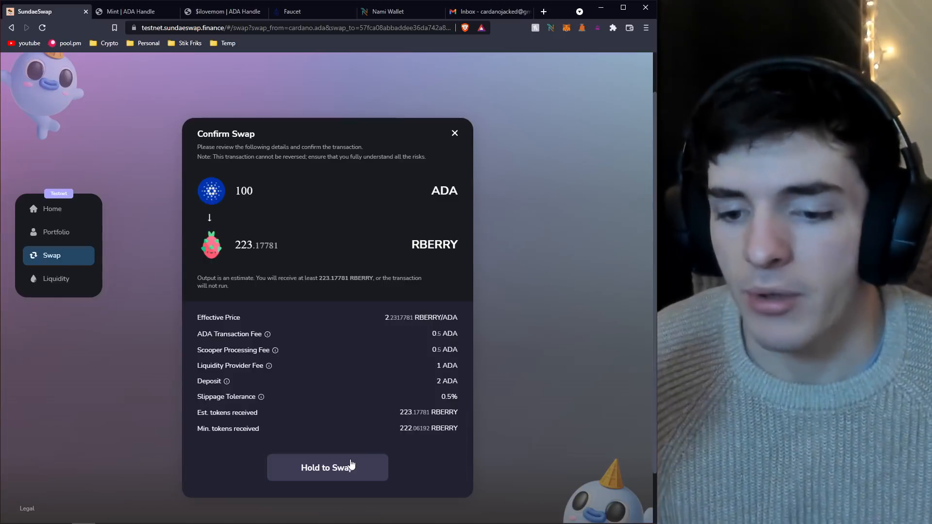
click(327, 468)
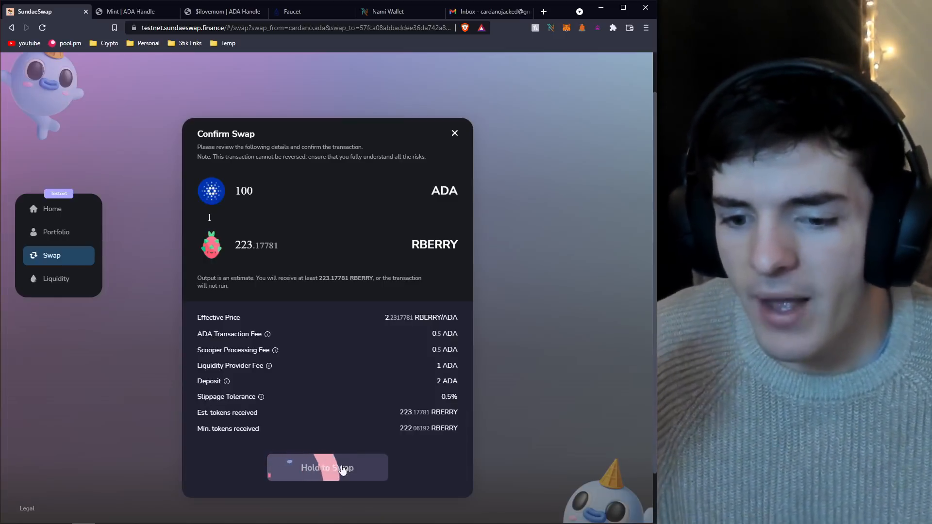
click(327, 468)
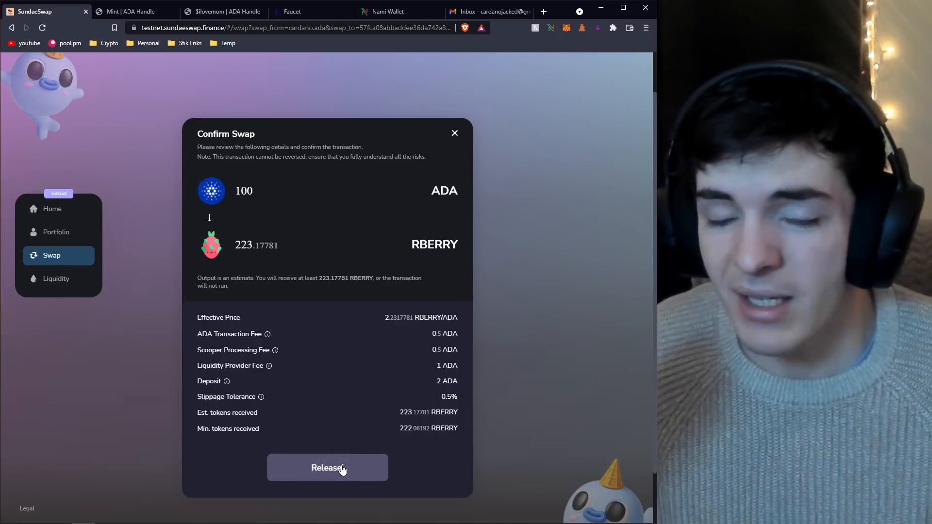
click(327, 468)
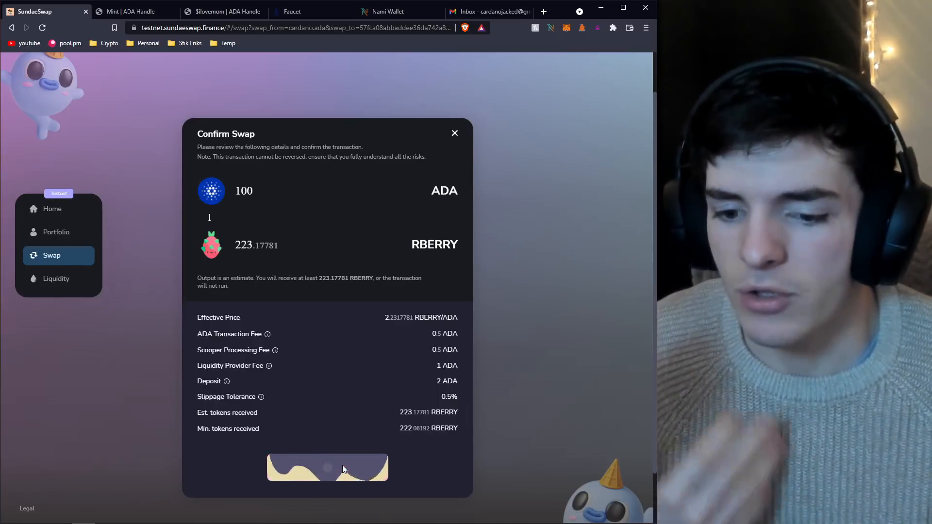
click(327, 467)
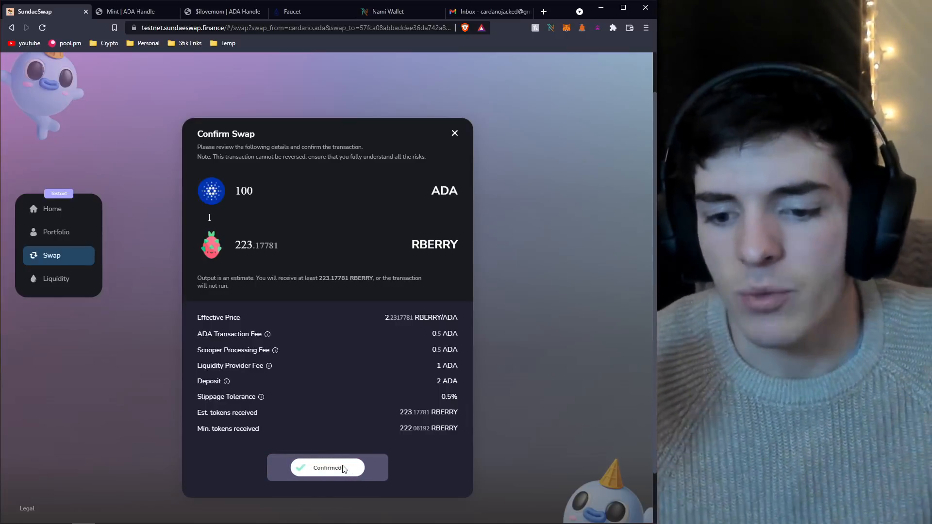
click(327, 467)
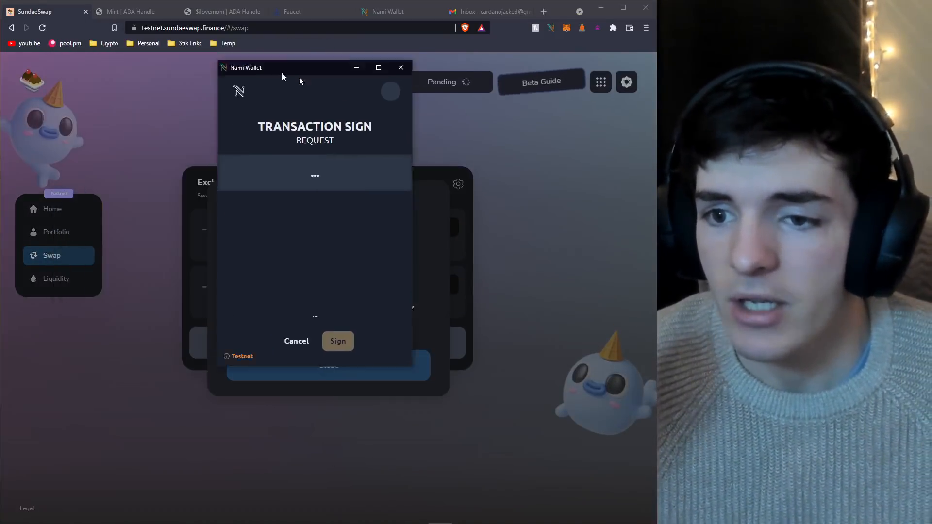
Move the Nami Wallet popup aside and sign the 104.684949 tADA transaction with the password.
drag(282, 67, 547, 70)
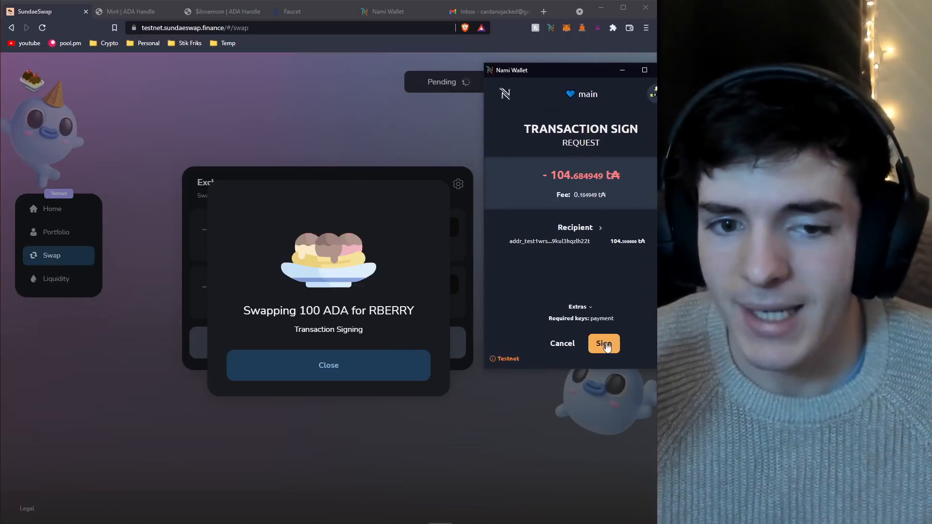
click(603, 343)
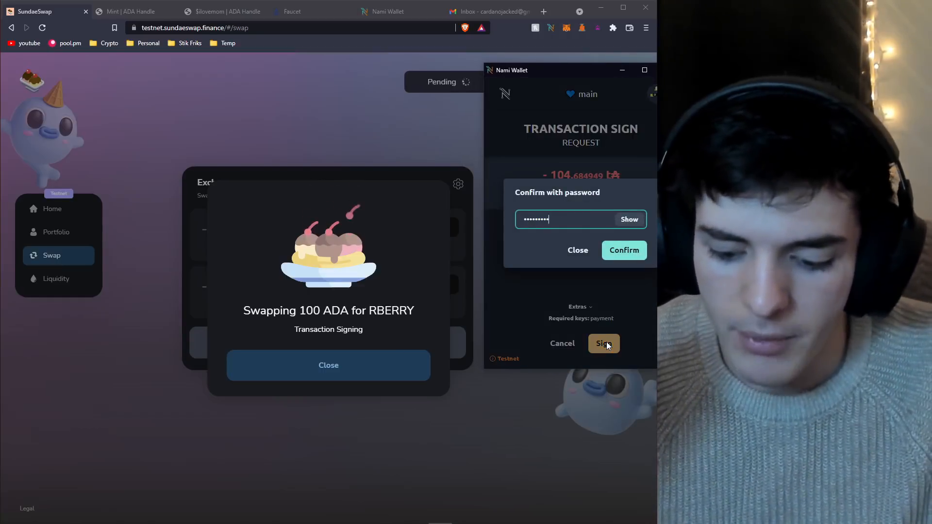
click(603, 344)
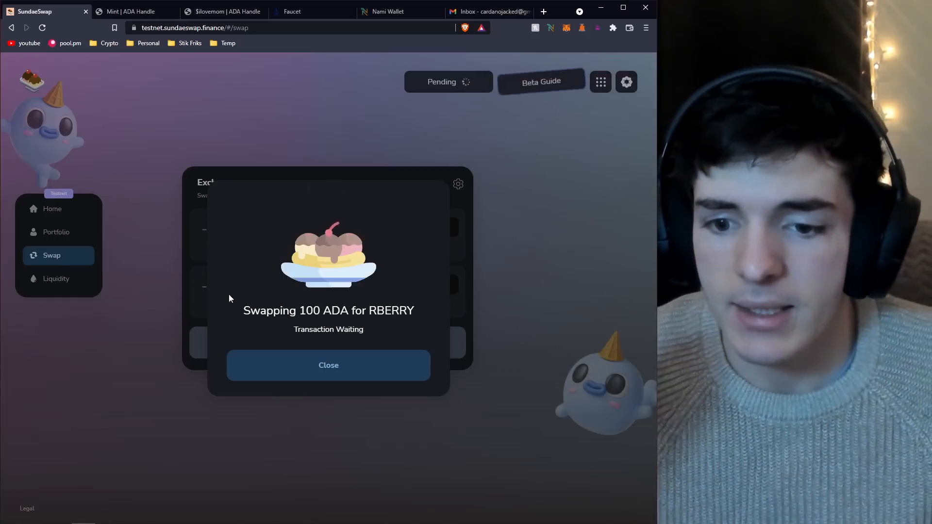
mouse_move(55, 227)
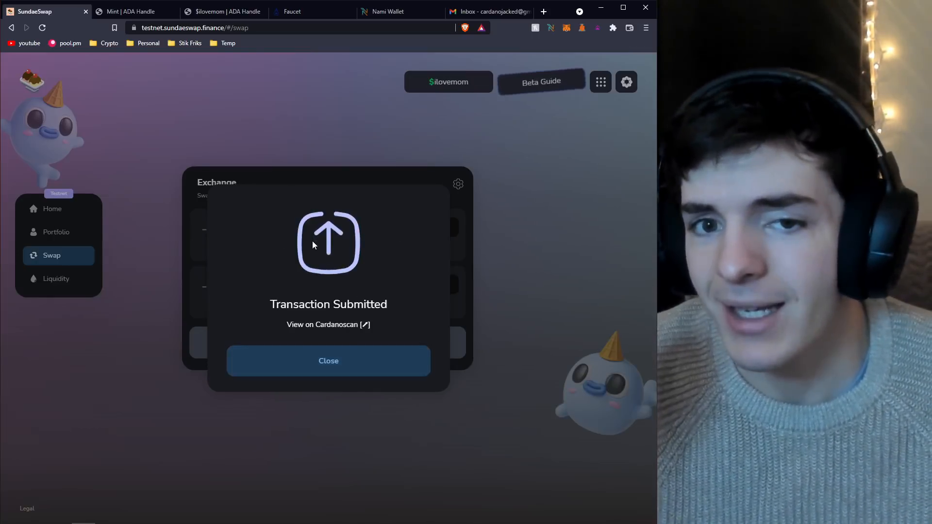
mouse_move(203, 306)
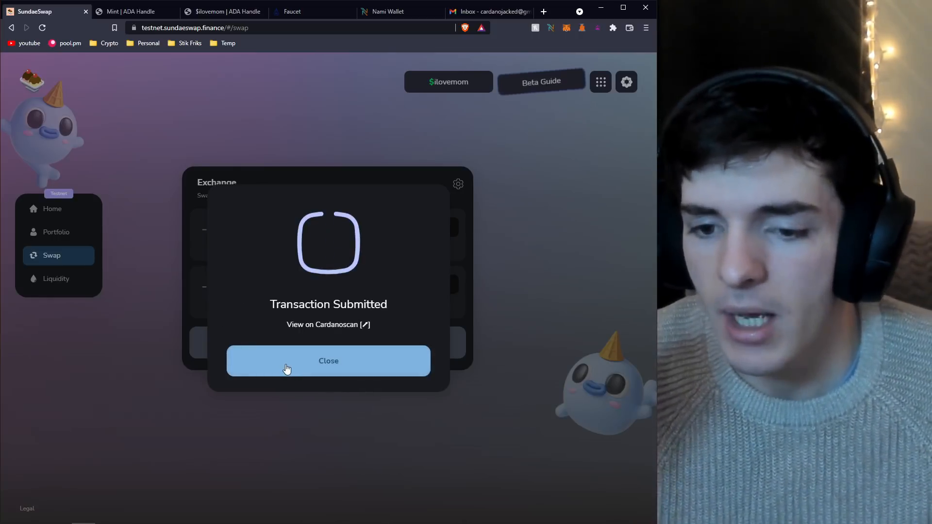
Dismiss the Transaction Submitted notice for the 100 ADA to RBERRY swap.
click(328, 361)
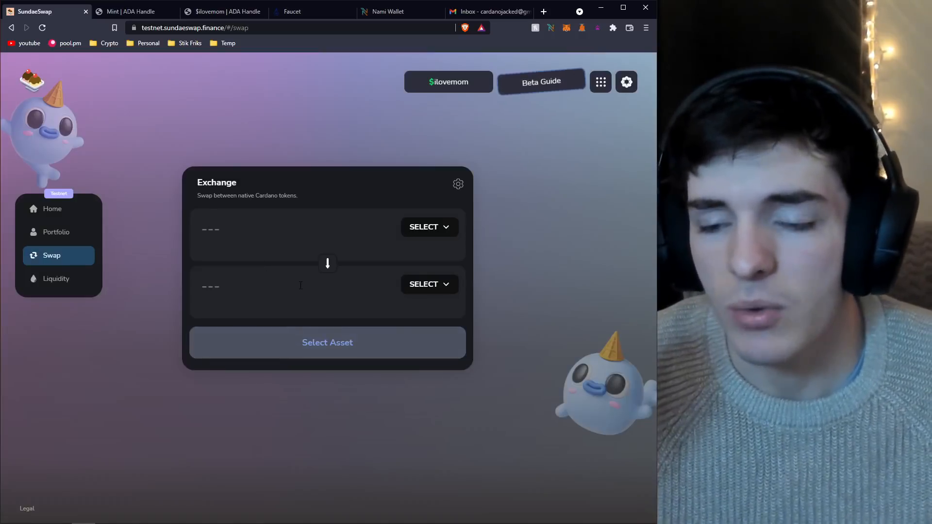
mouse_move(65, 214)
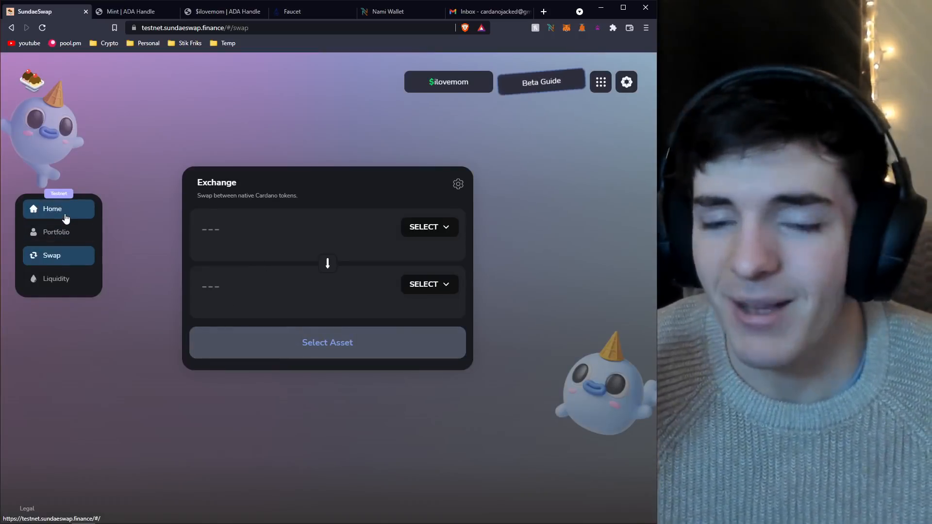
mouse_move(90, 206)
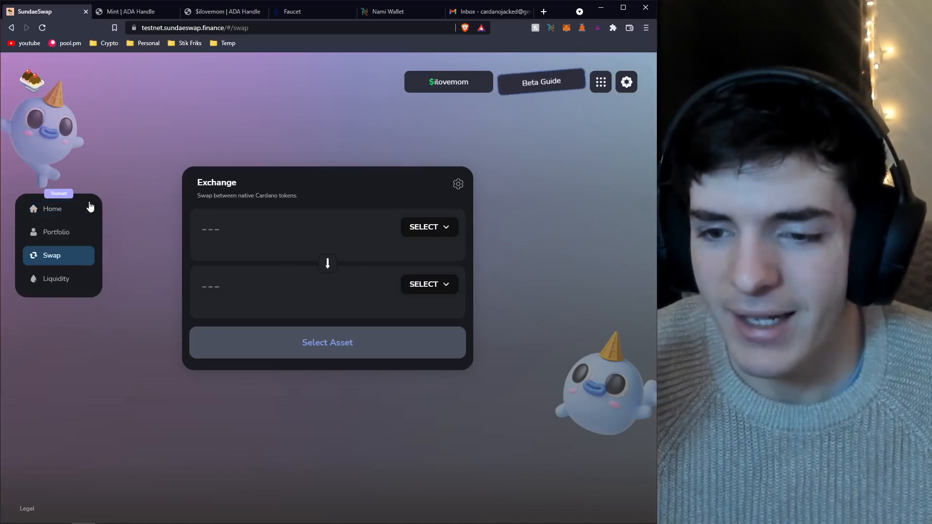
Browse Liquidity > Pools to page 2 of the ADA pairs with locked amounts and fee tiers.
click(52, 209)
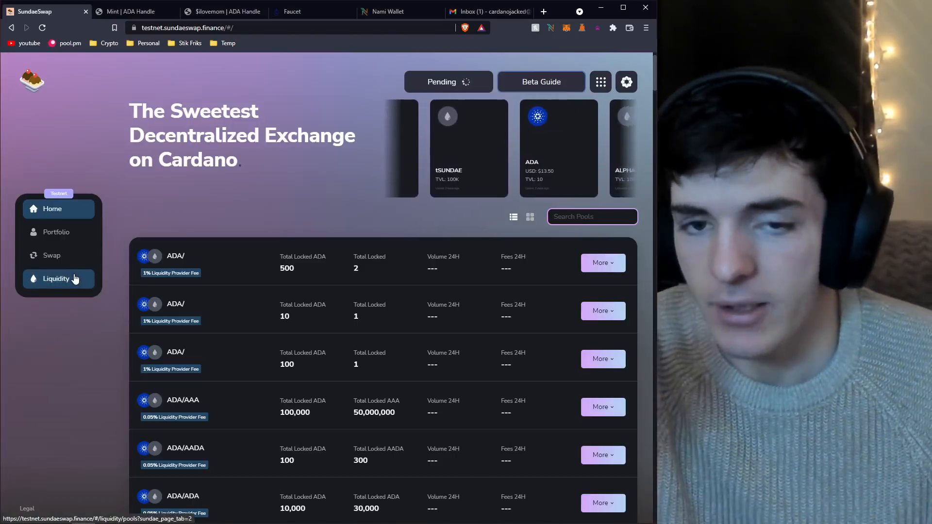
click(56, 279)
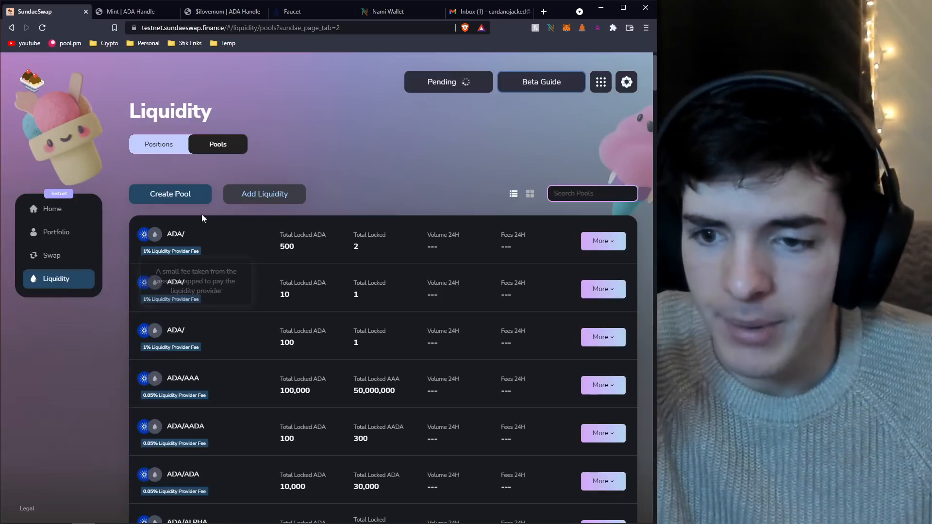
mouse_move(264, 194)
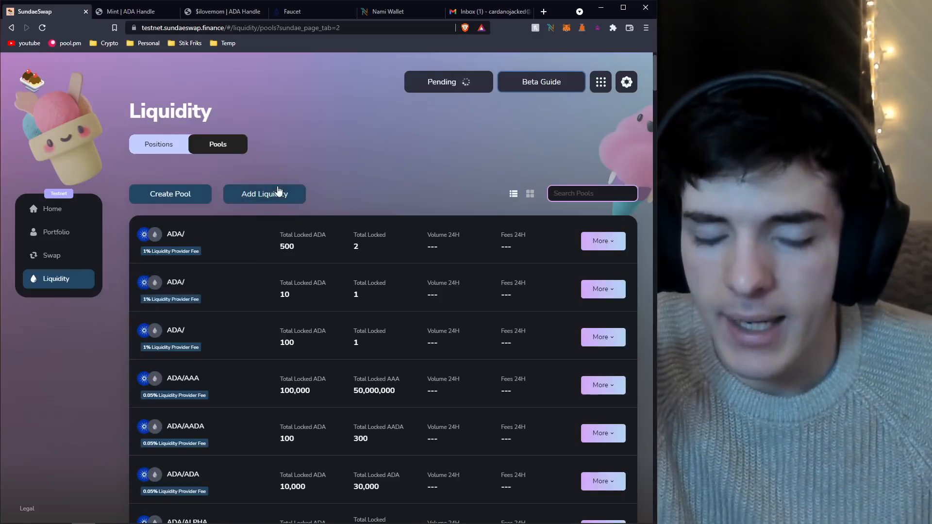
mouse_move(246, 261)
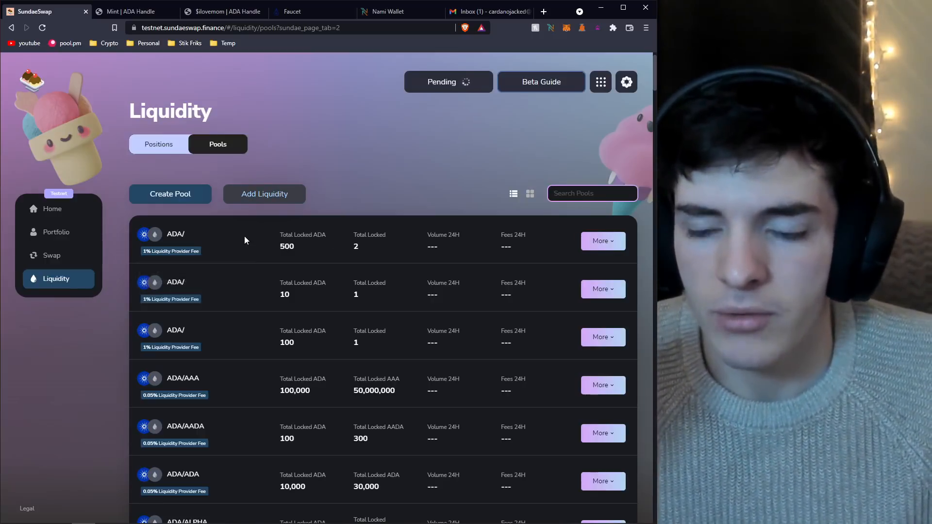
mouse_move(486, 239)
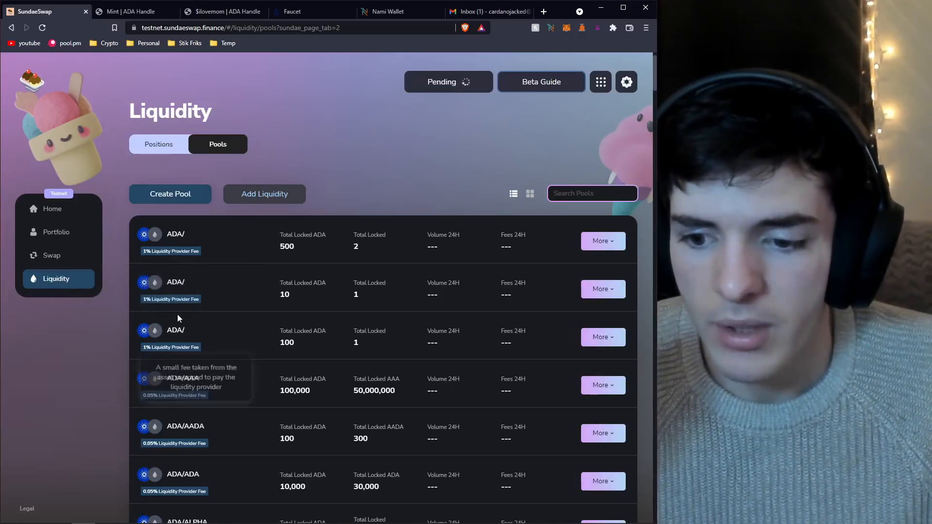
scroll(down, 3)
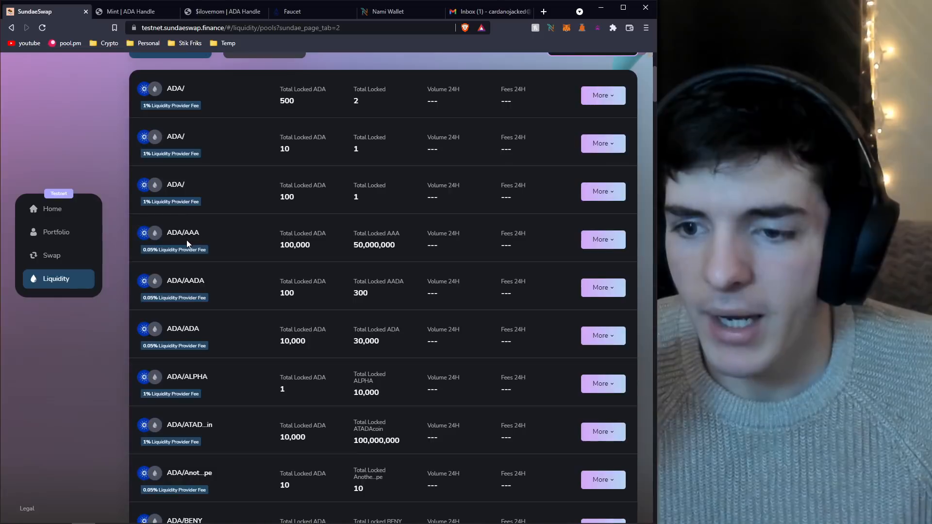
click(601, 239)
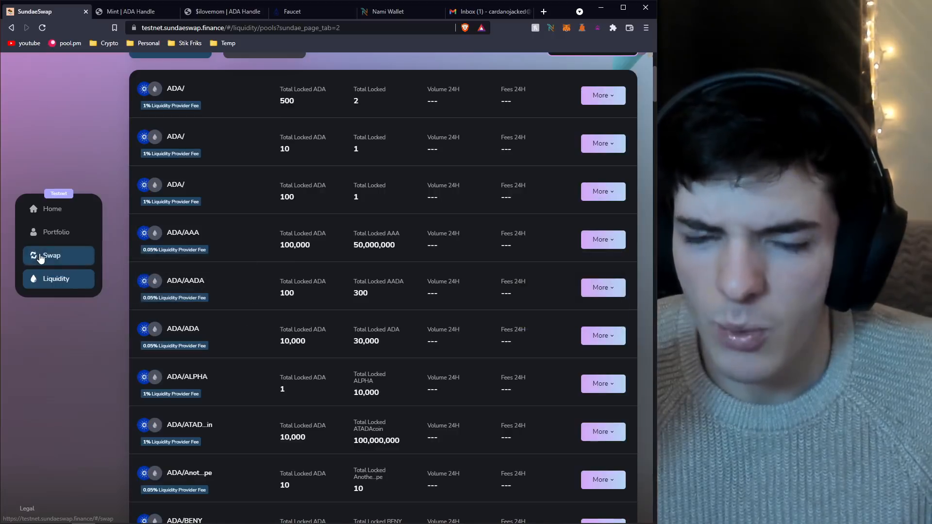
mouse_move(39, 252)
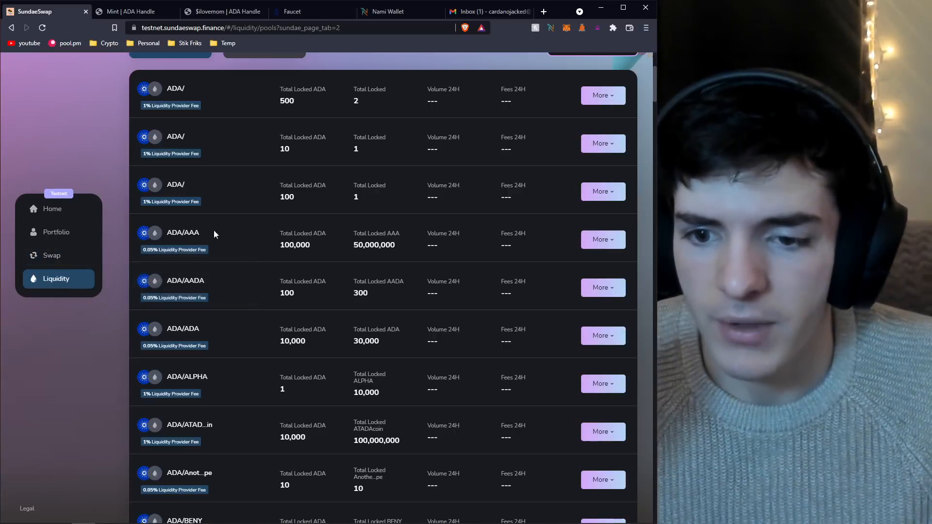
Start Add Liquidity from the first pool's More menu.
scroll(up, 3)
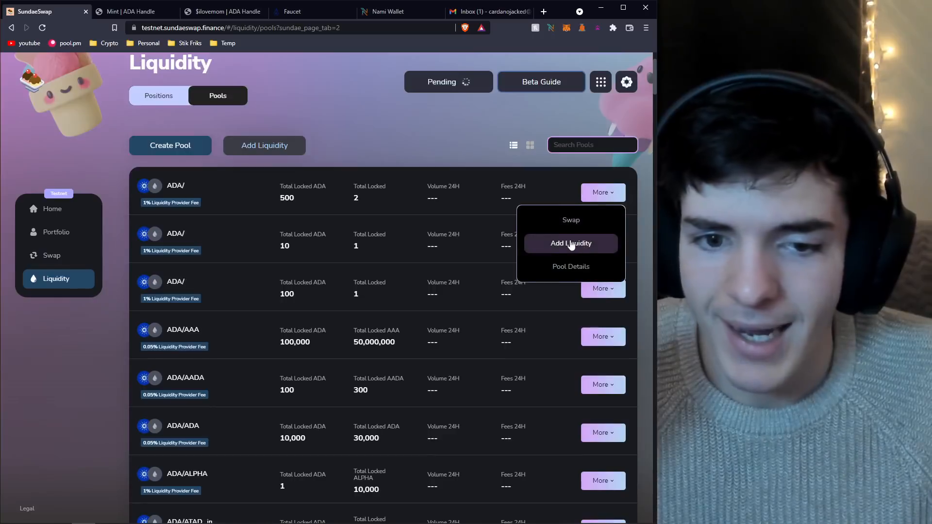
mouse_move(148, 207)
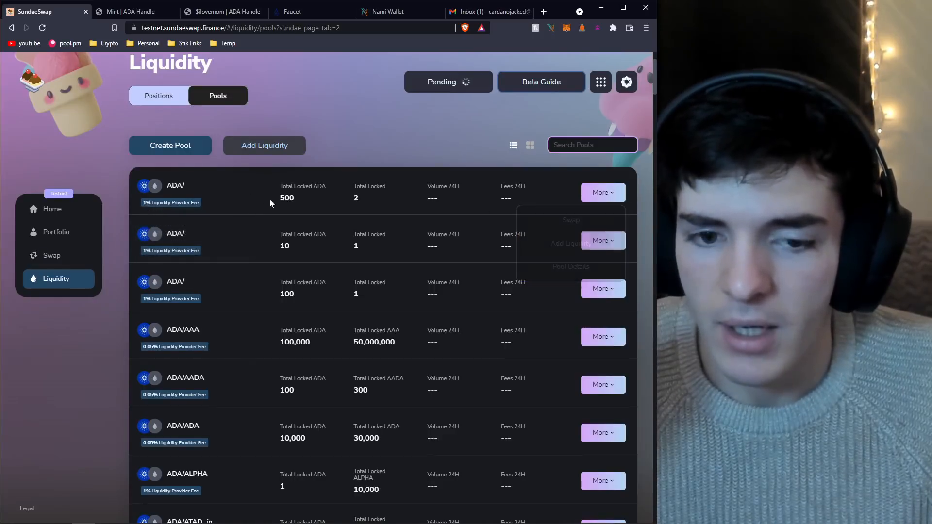
click(264, 145)
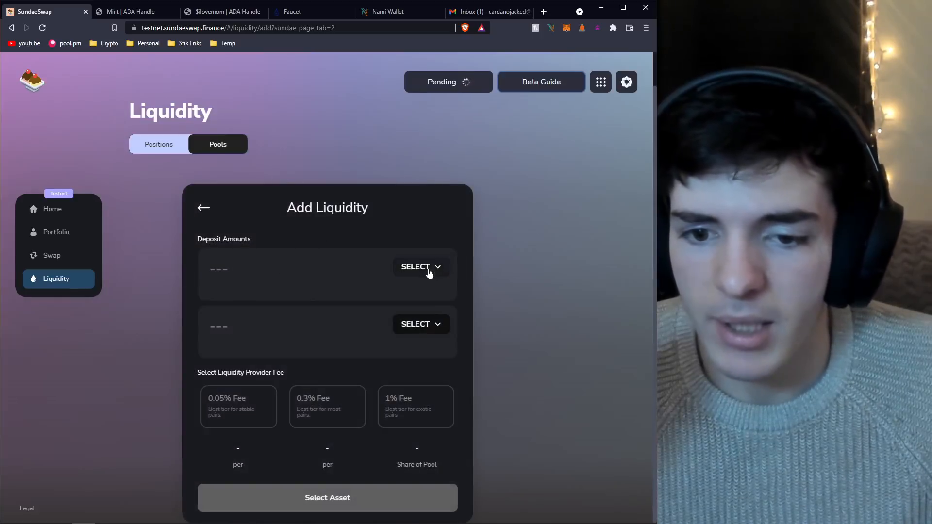
Enter a deposit of 100 ADA and 156.576195 MINT with the 1% provider fee tier.
click(421, 266)
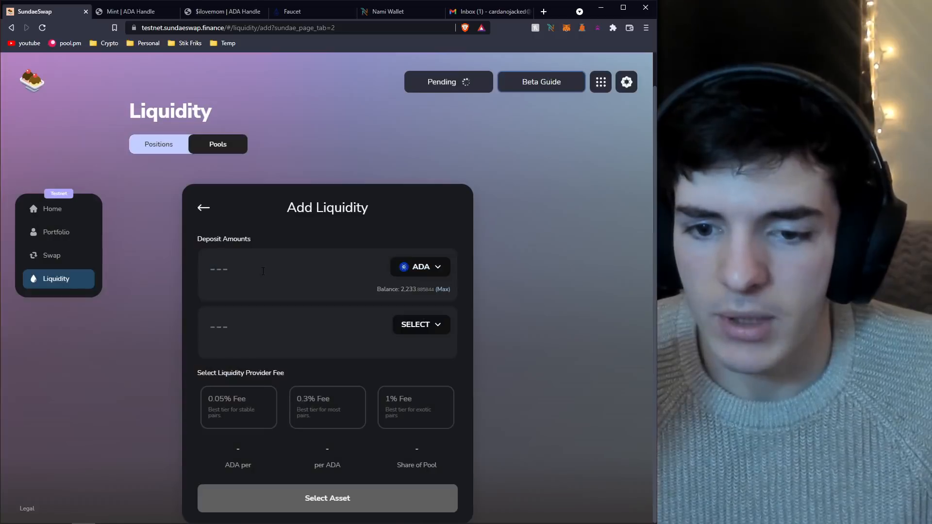
click(420, 324)
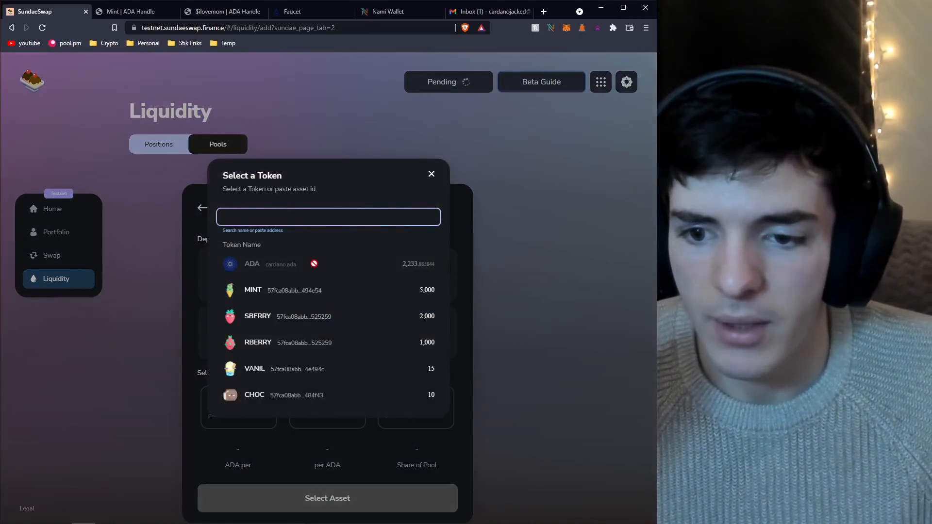
click(253, 290)
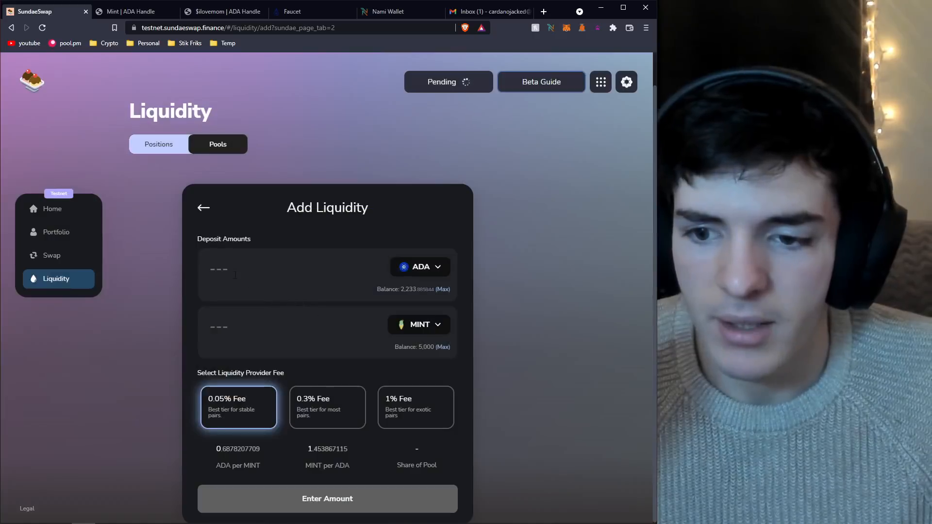
text(100)
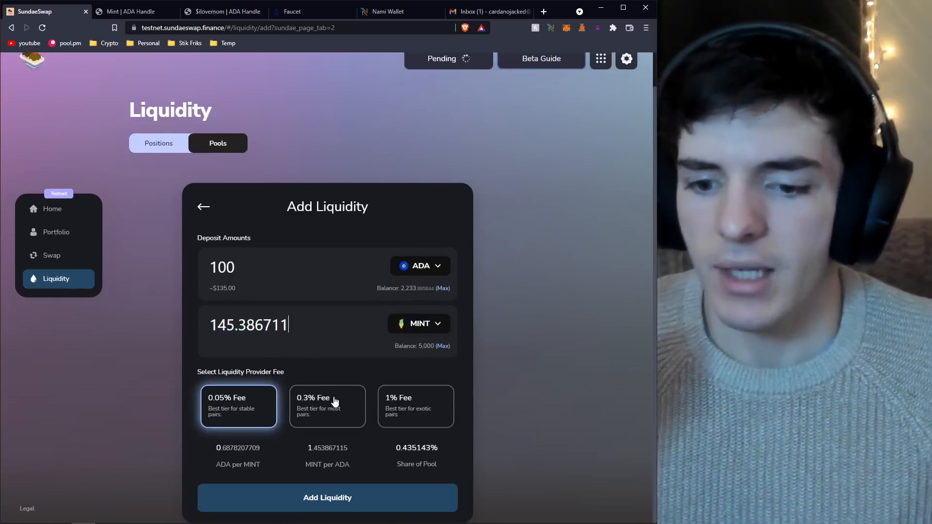
click(326, 407)
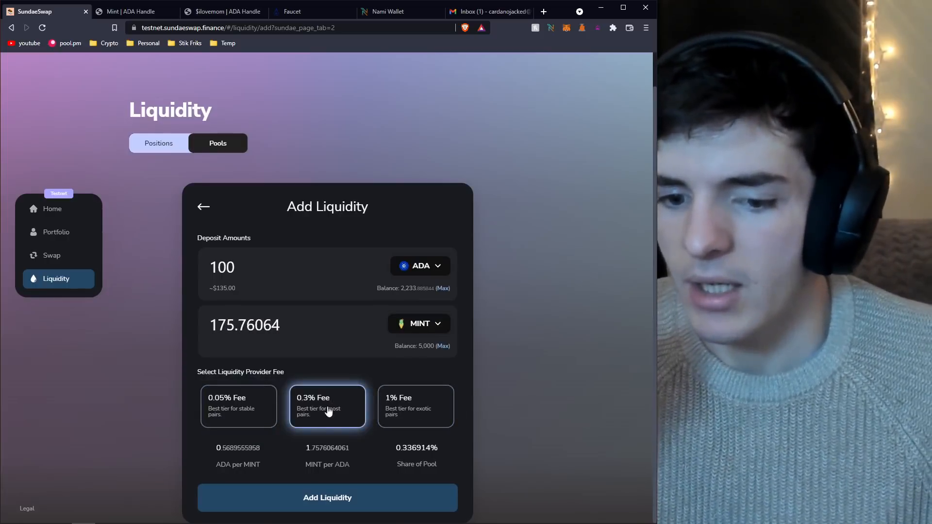
click(415, 406)
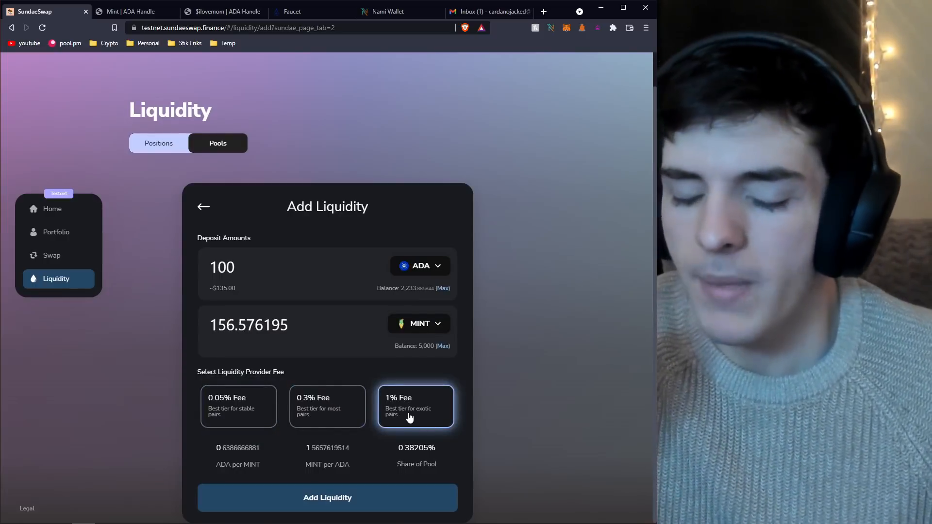
mouse_move(363, 495)
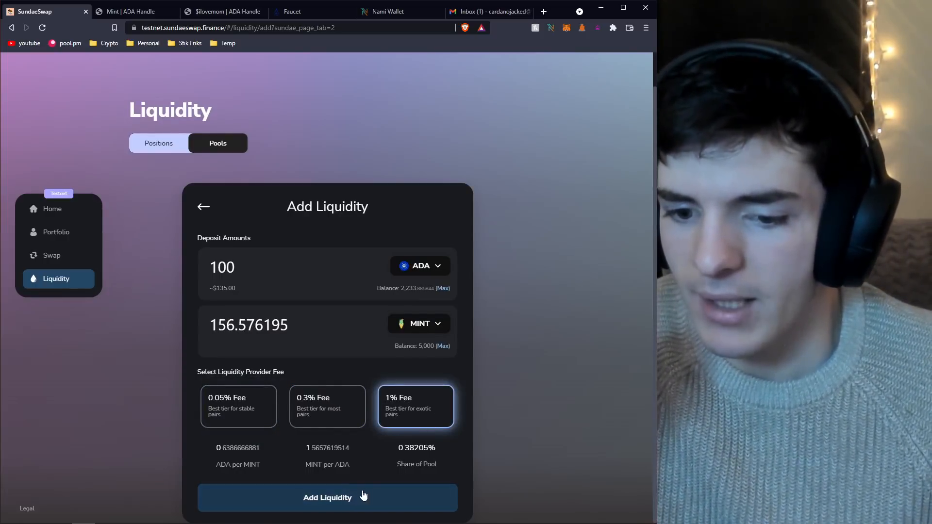
Review and hold to submit the ADA/MINT deposit, then view the Portfolio of wallet assets.
click(327, 498)
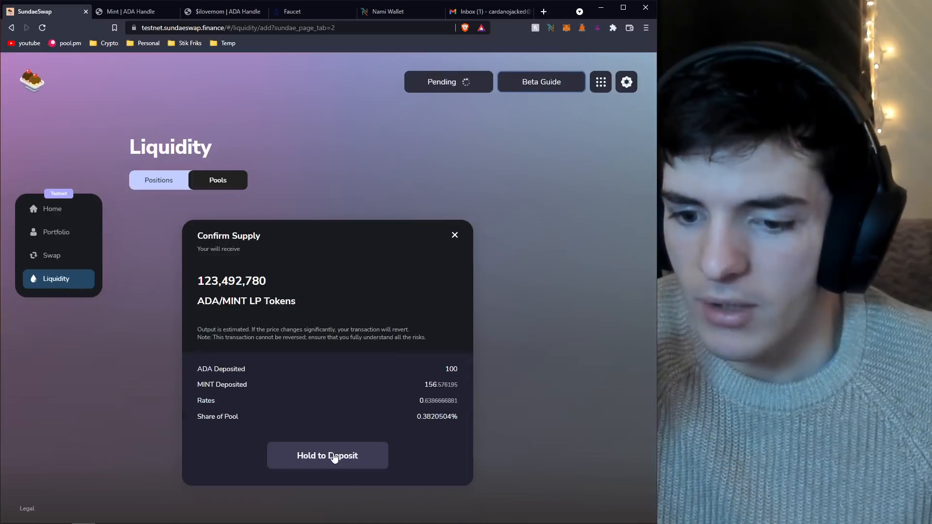
click(327, 455)
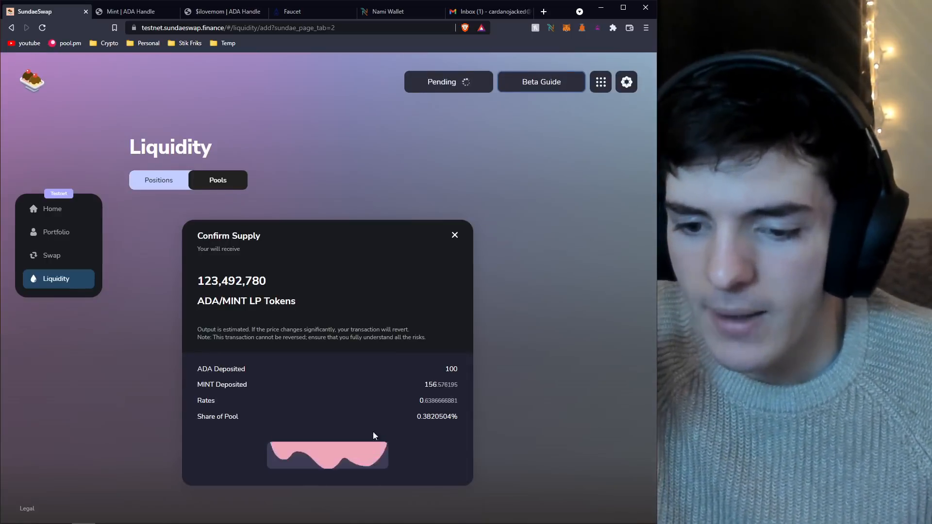
click(326, 455)
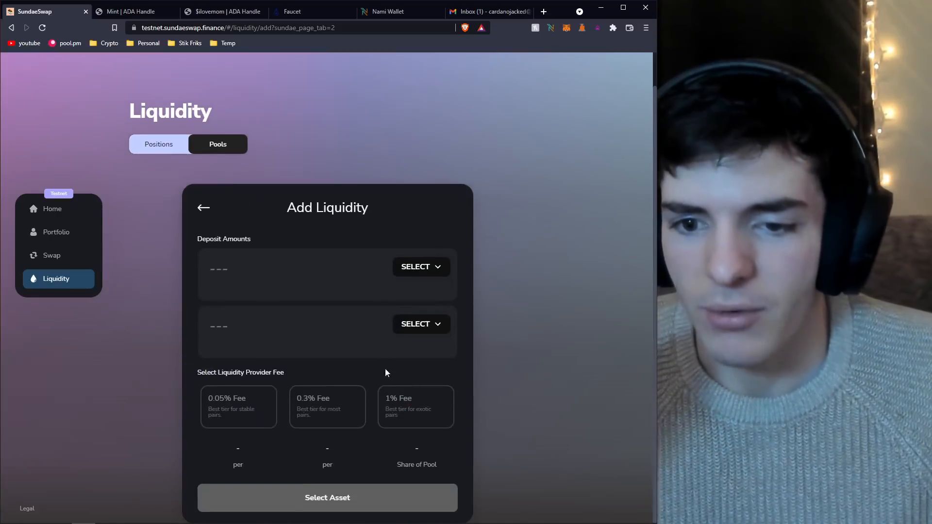
mouse_move(422, 267)
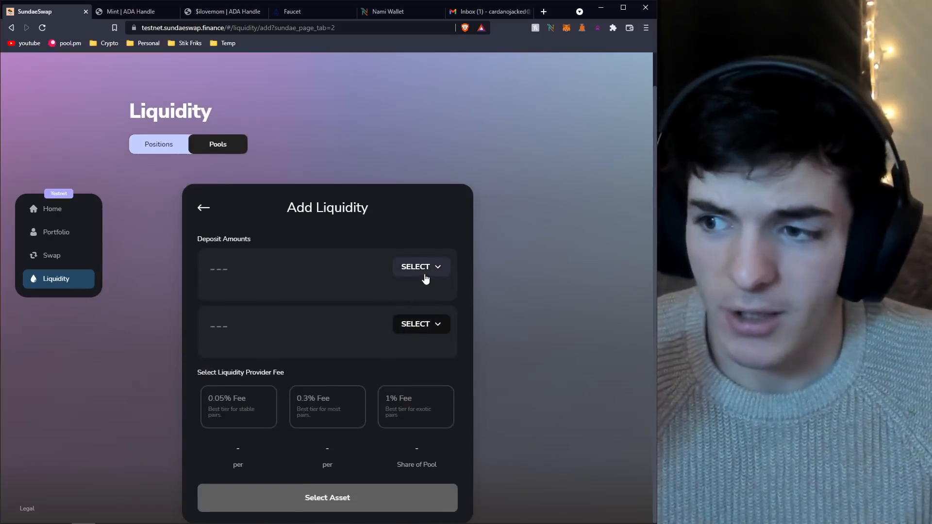
mouse_move(52, 209)
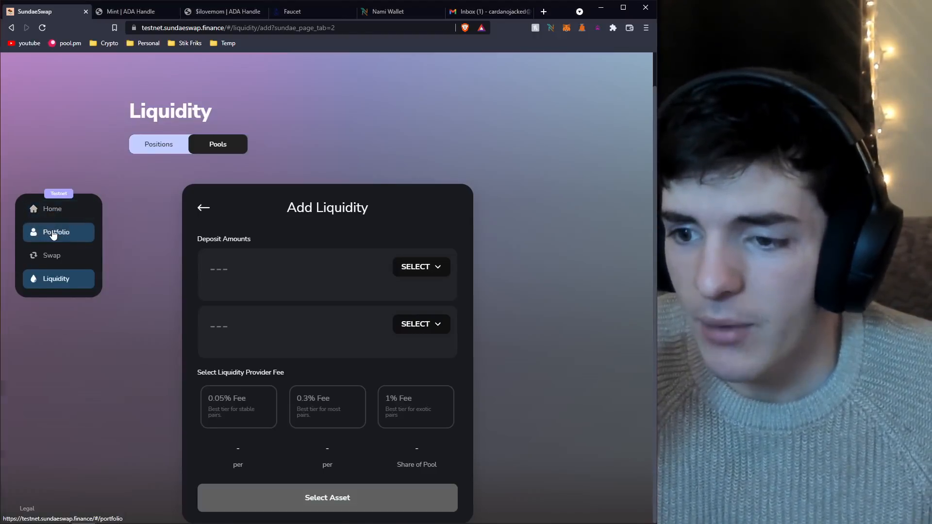
click(56, 232)
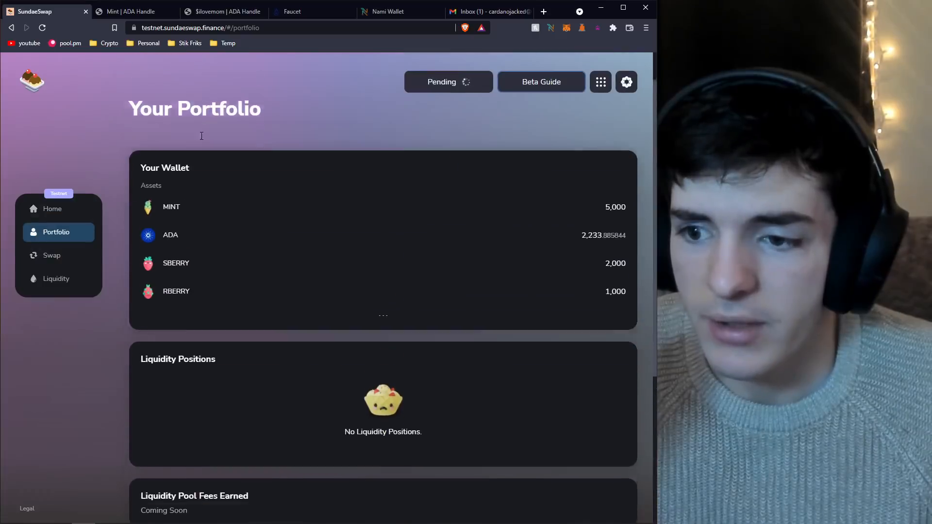
Scroll through the Portfolio page reviewing wallet assets, empty liquidity positions and Coming Soon TVL sections.
scroll(down, 3)
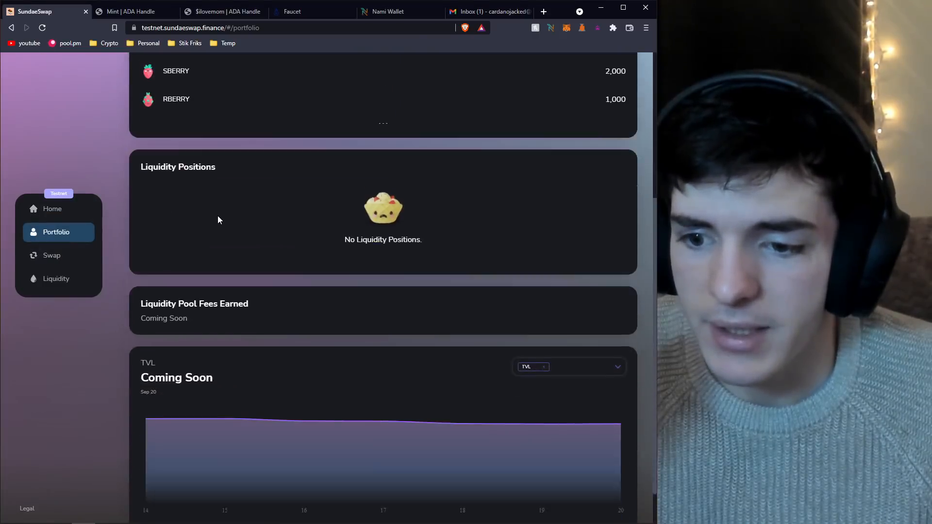
scroll(down, 3)
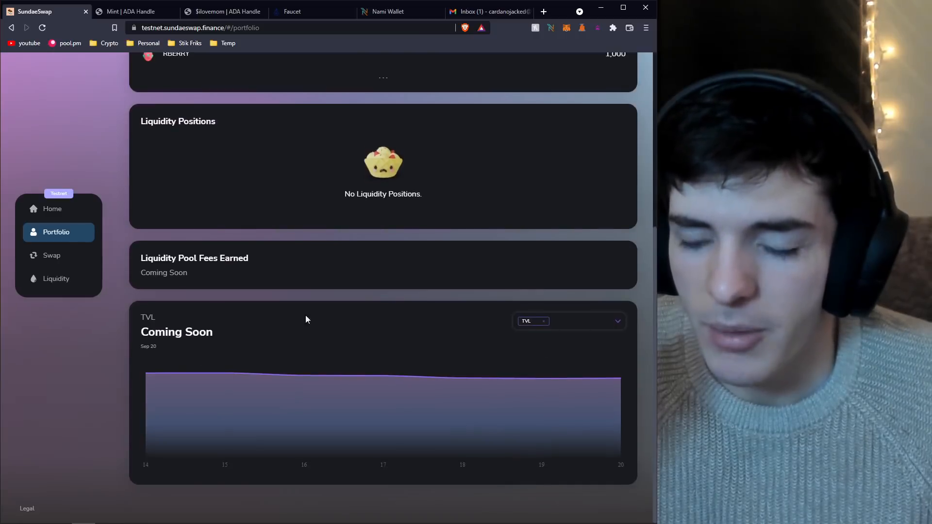
scroll(up, 3)
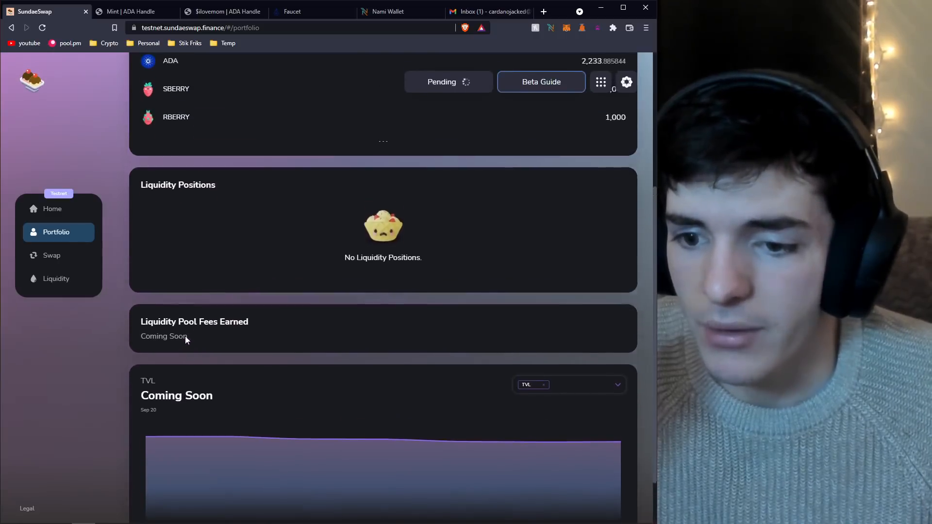
scroll(up, 3)
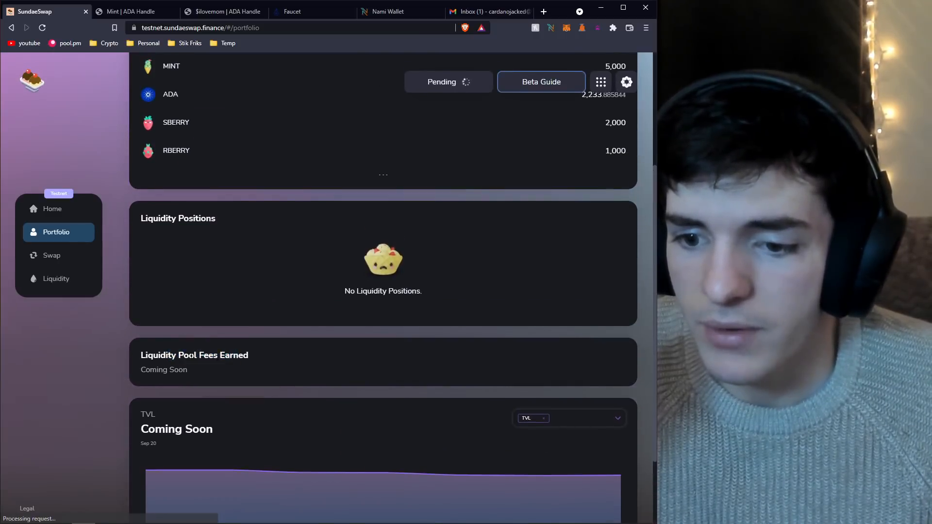
scroll(up, 3)
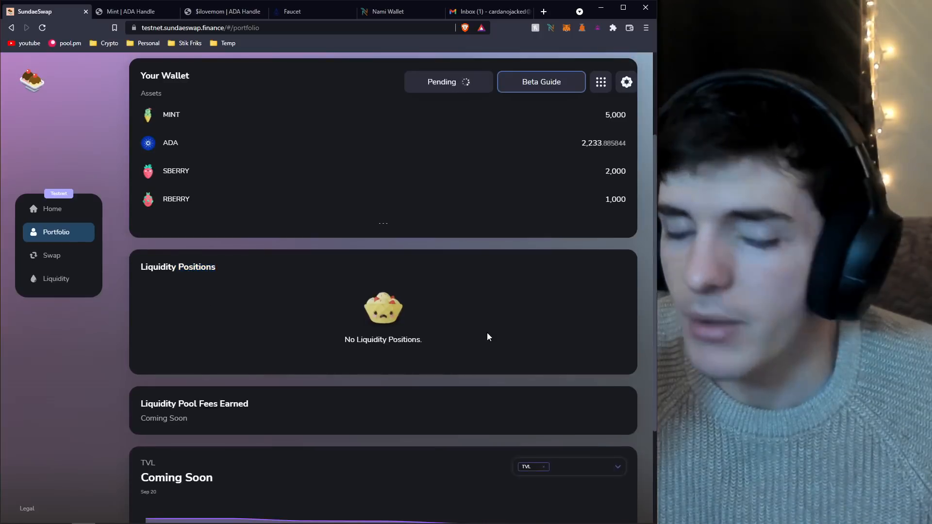
scroll(up, 3)
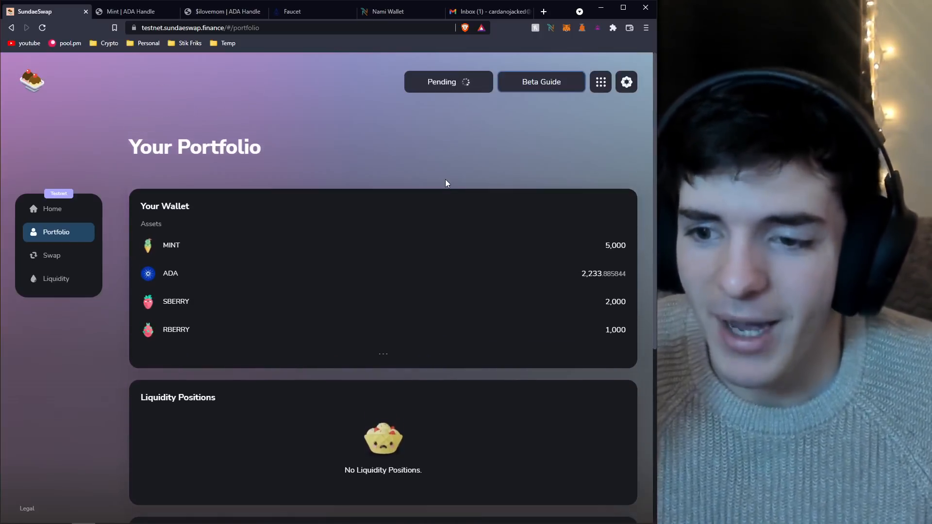
mouse_move(52, 209)
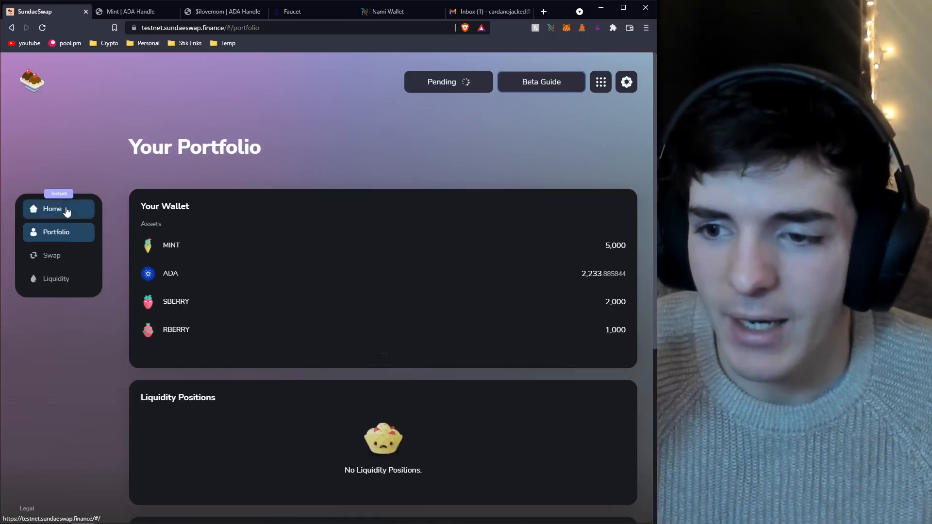